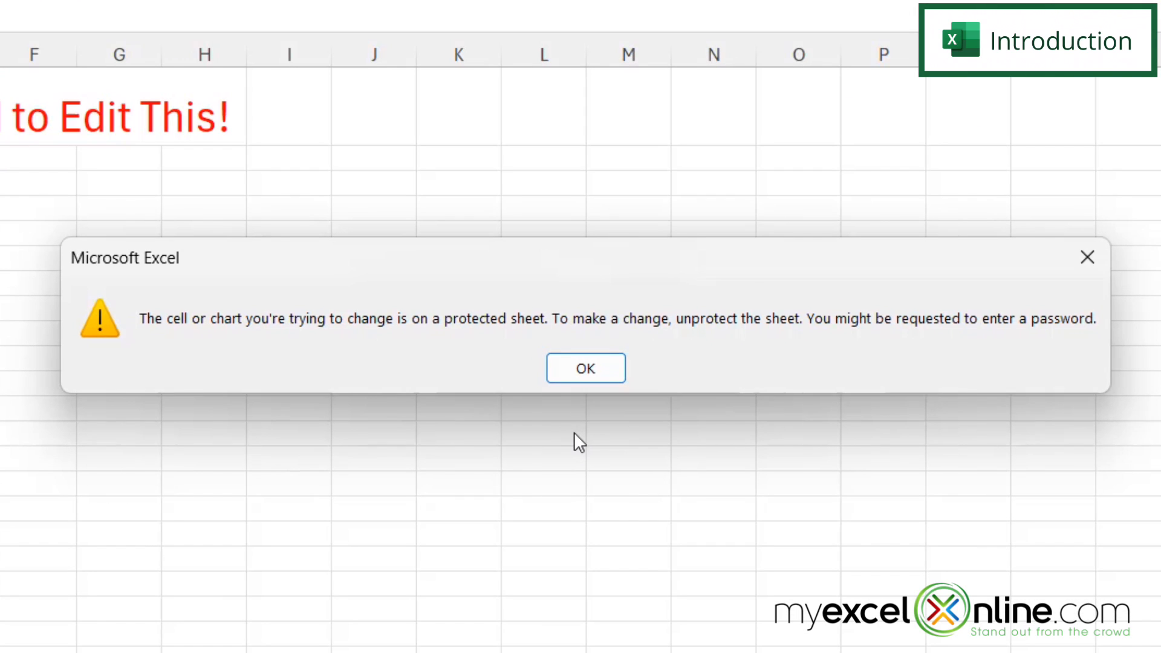
mouse_move(585, 437)
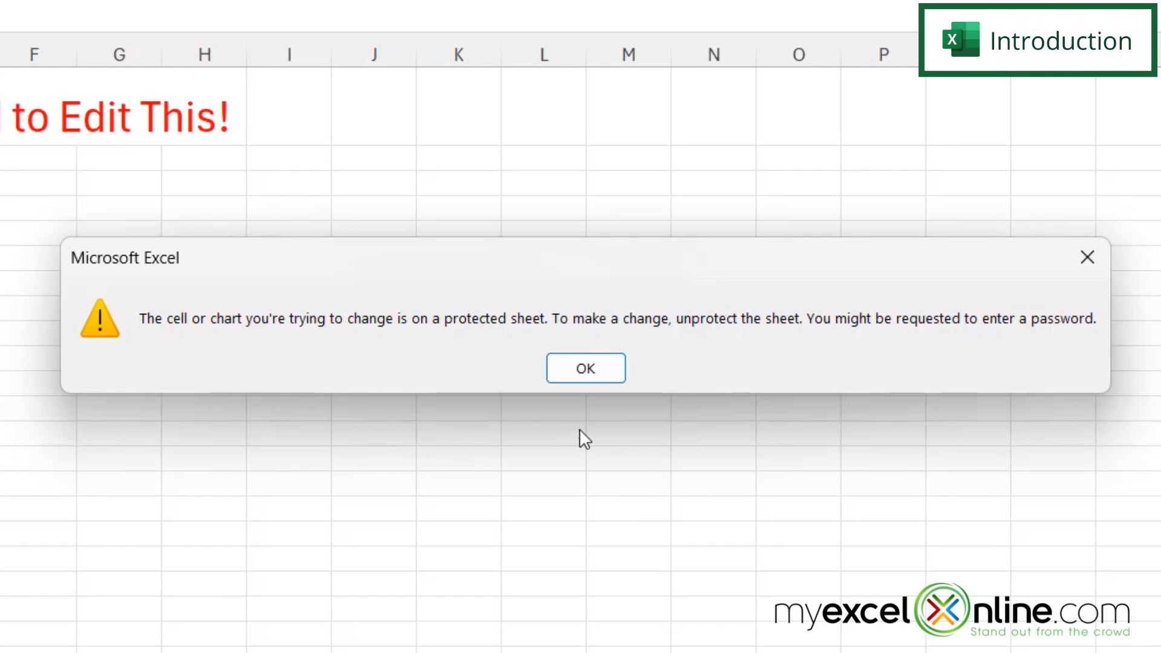
mouse_move(695, 368)
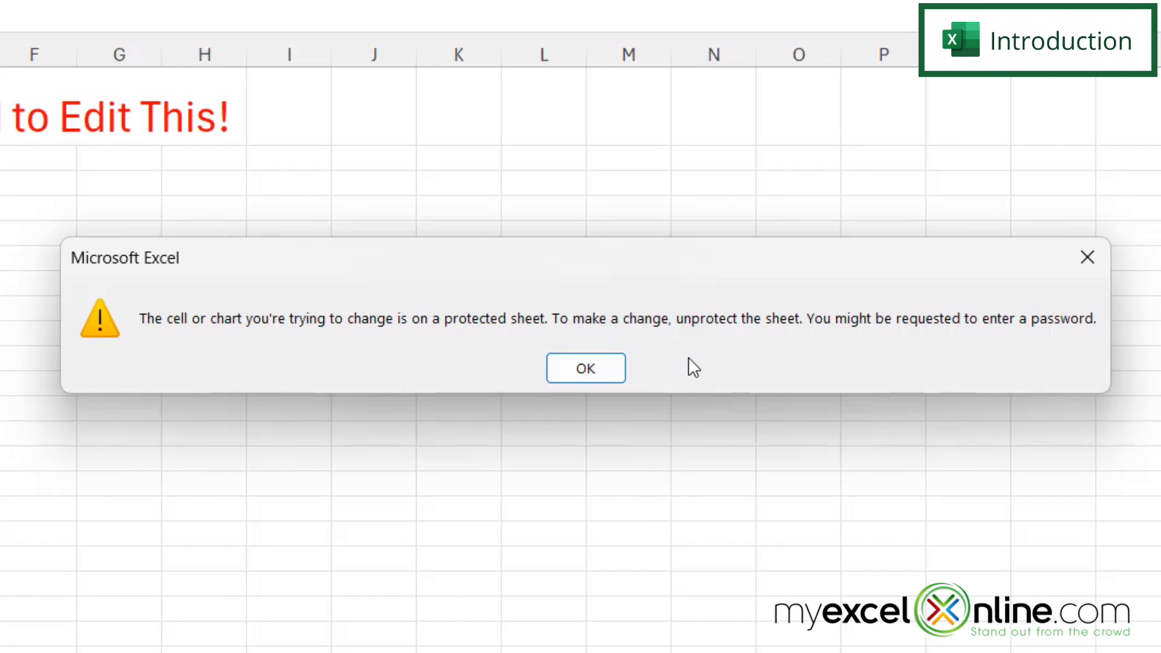
mouse_move(685, 361)
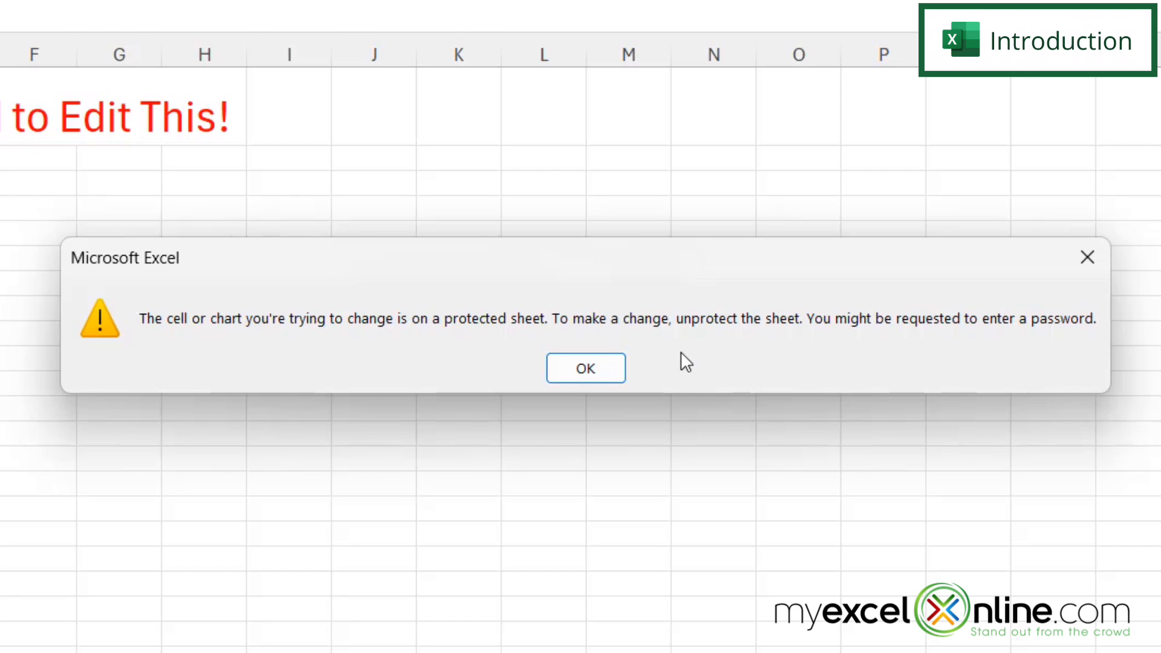
Dismiss the protected-sheet warning and request Unprotect Sheet for Sheet1, reaching the password prompt
click(586, 368)
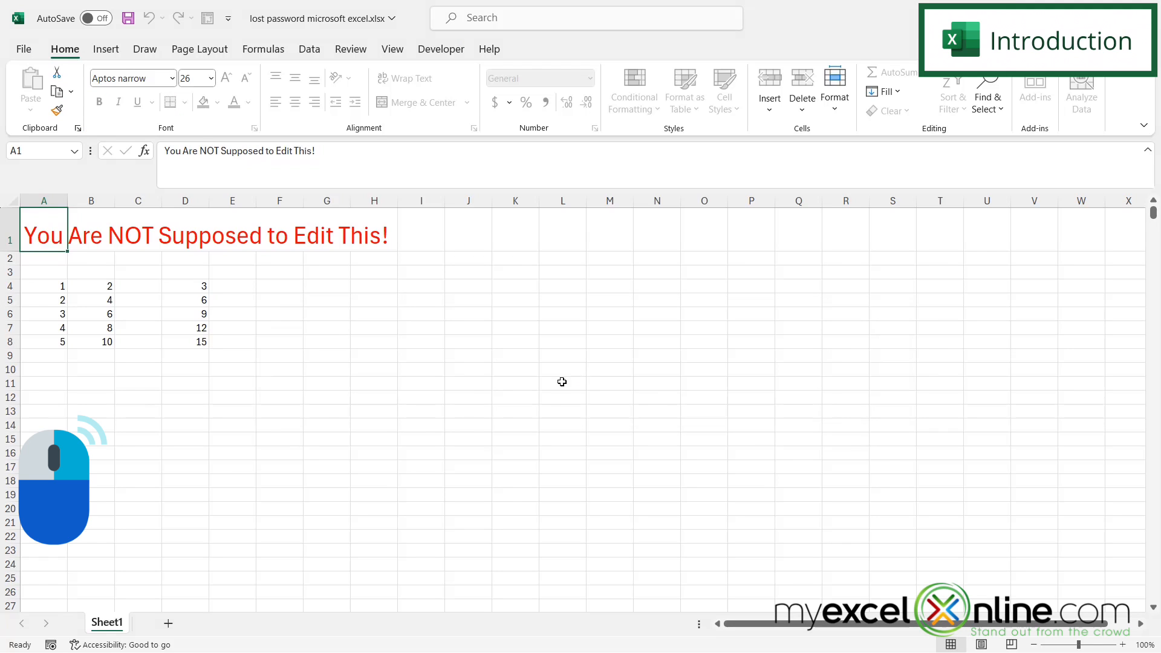
right_click(106, 622)
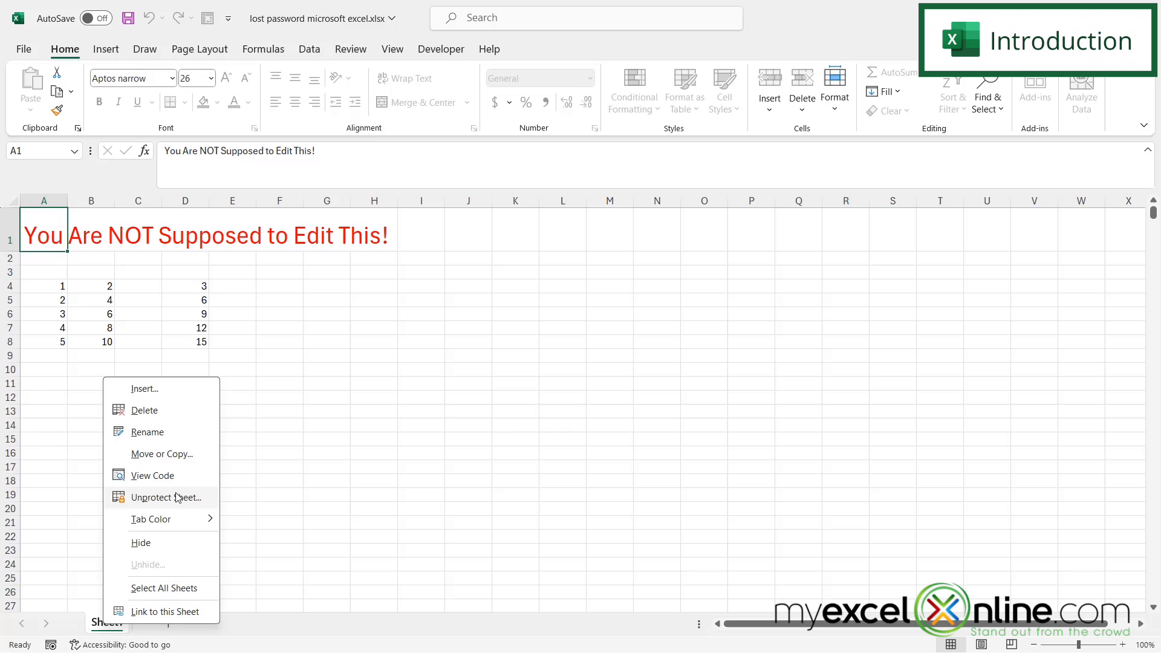
click(167, 497)
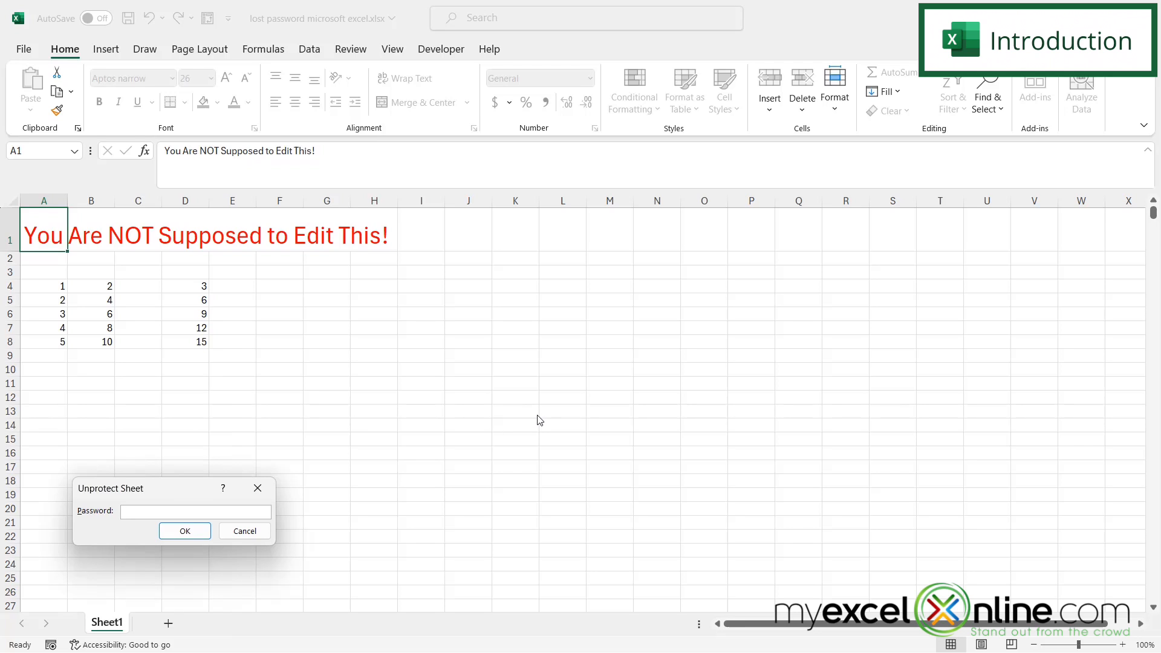
click(195, 511)
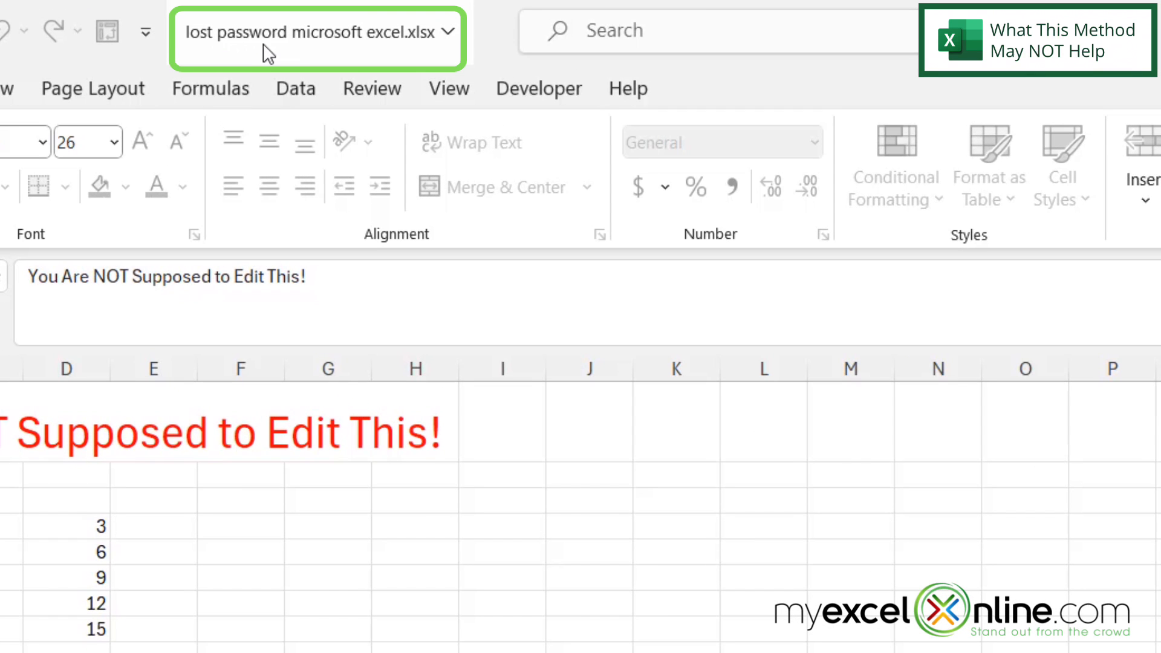
mouse_move(429, 56)
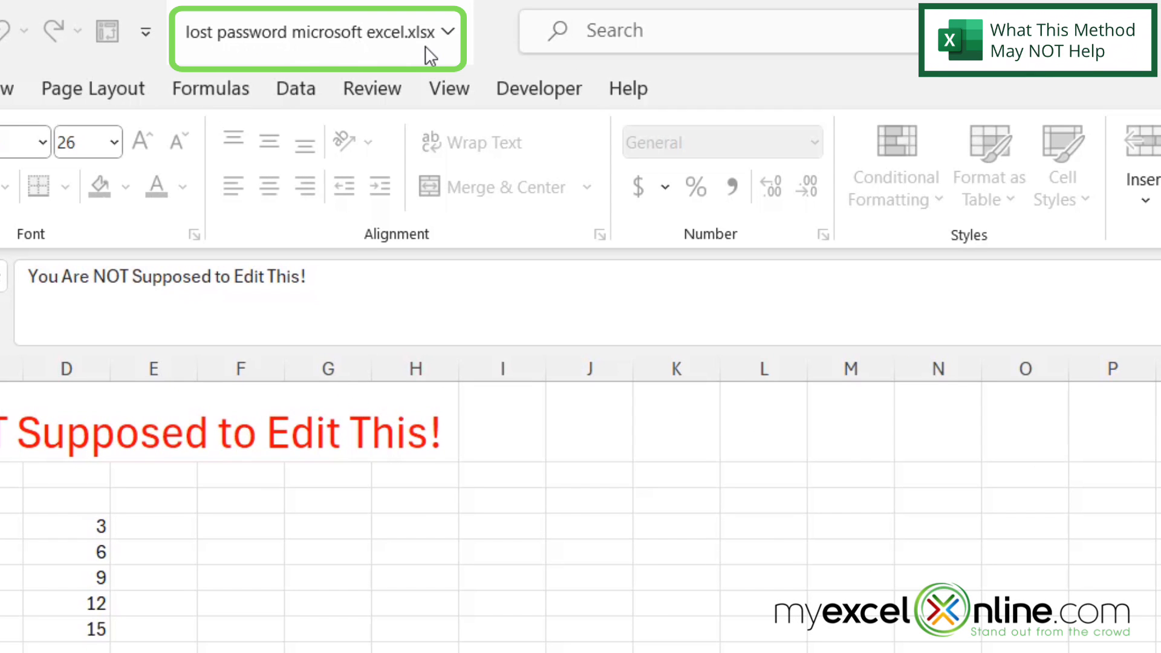
mouse_move(396, 63)
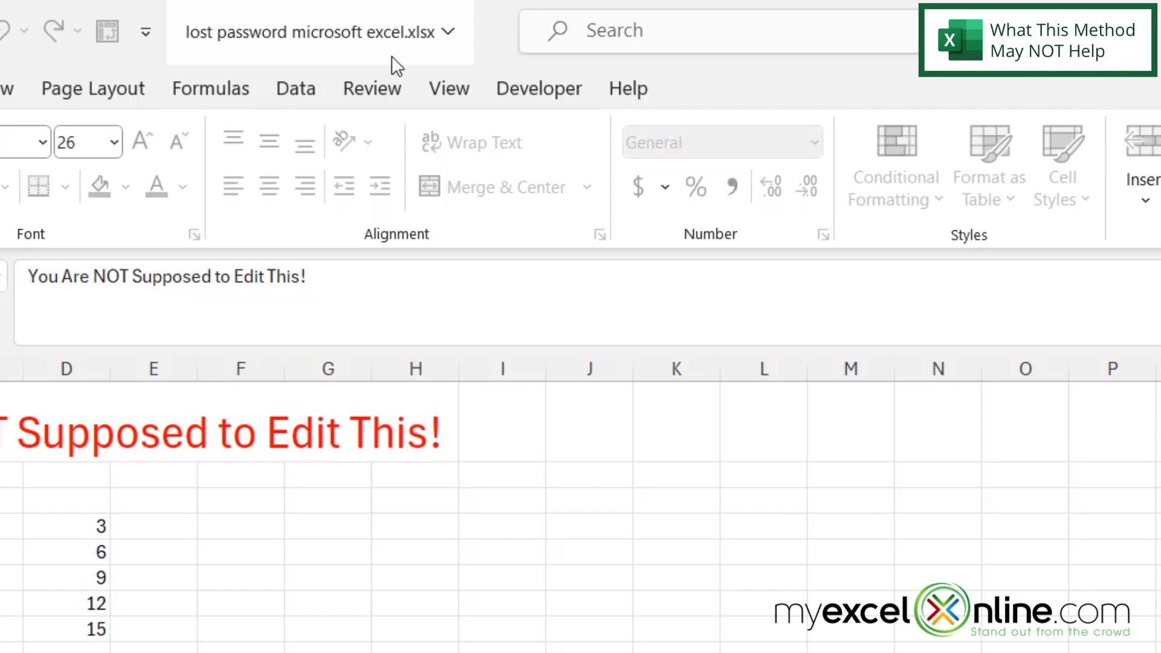
mouse_move(407, 63)
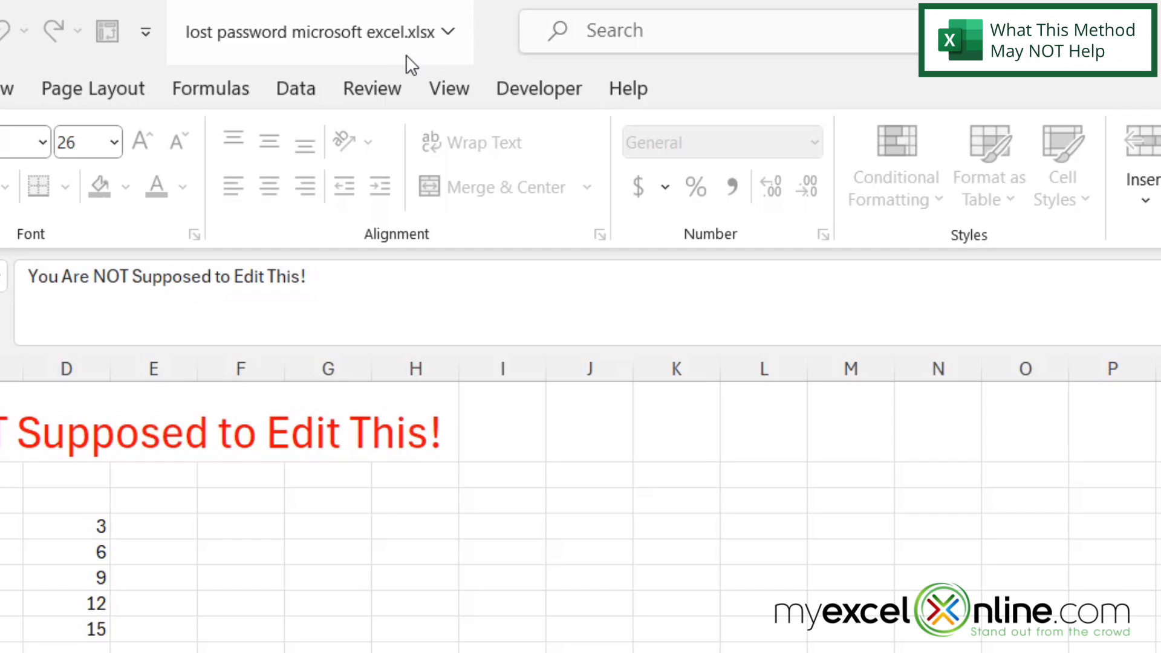
mouse_move(416, 60)
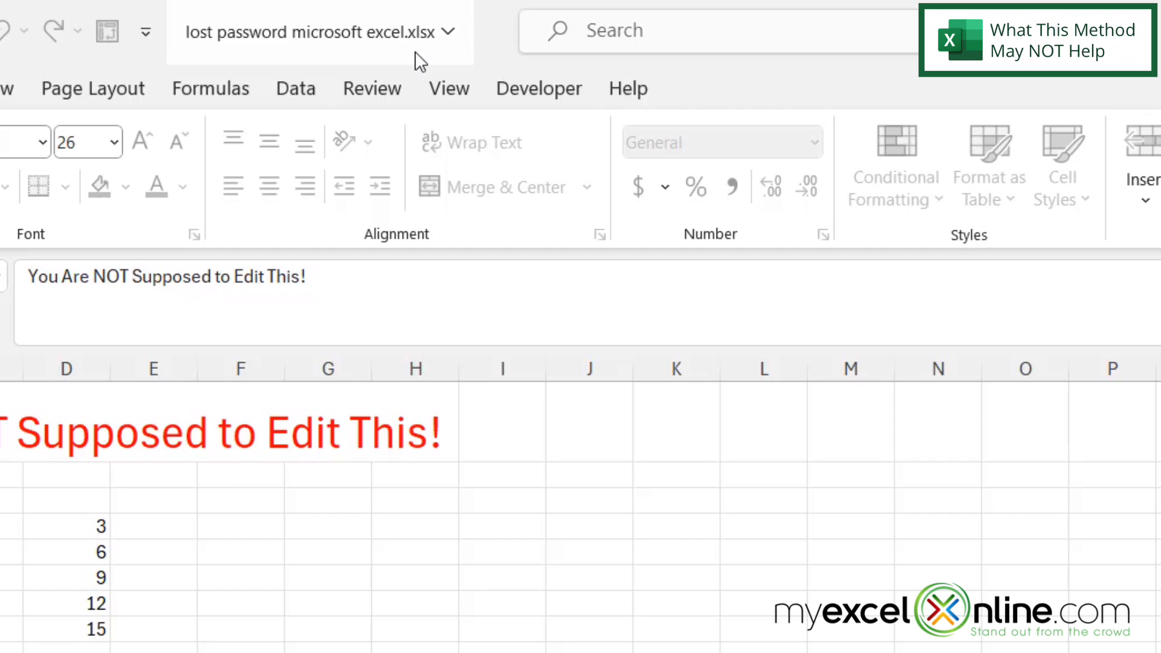
mouse_move(429, 58)
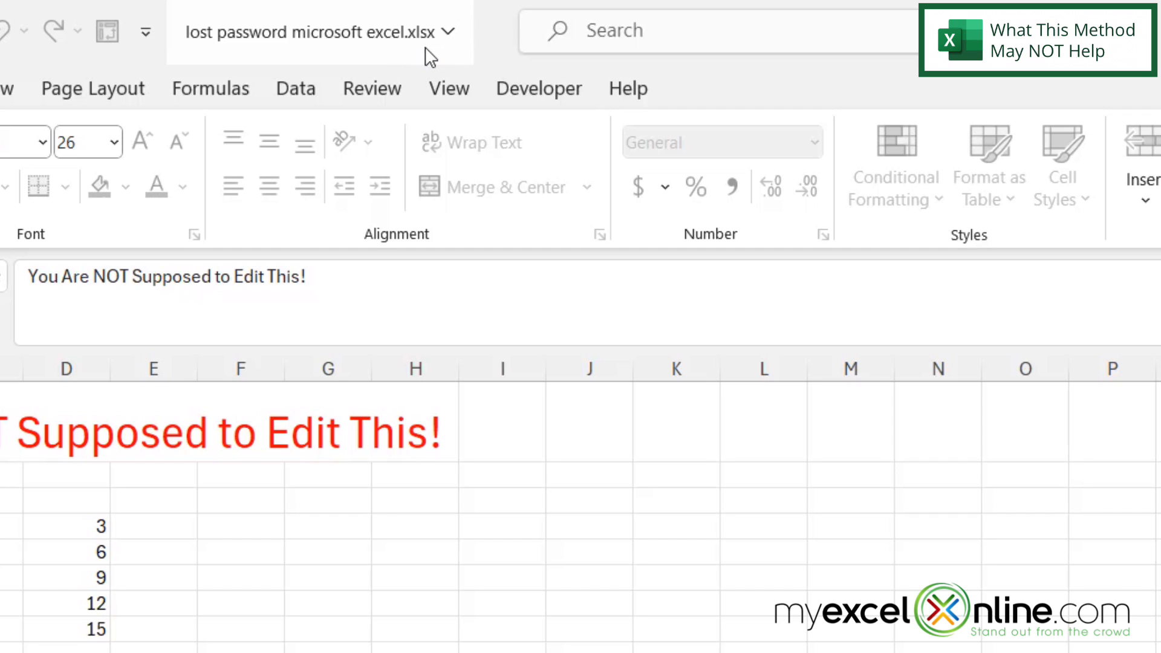
mouse_move(428, 58)
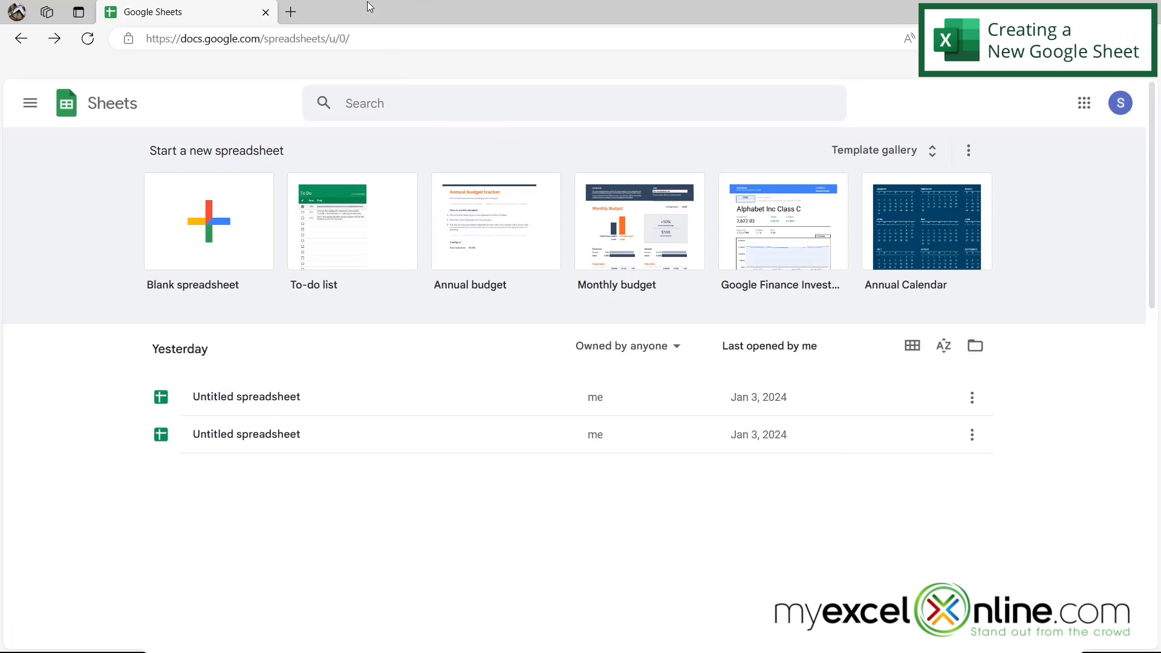
mouse_move(41, 319)
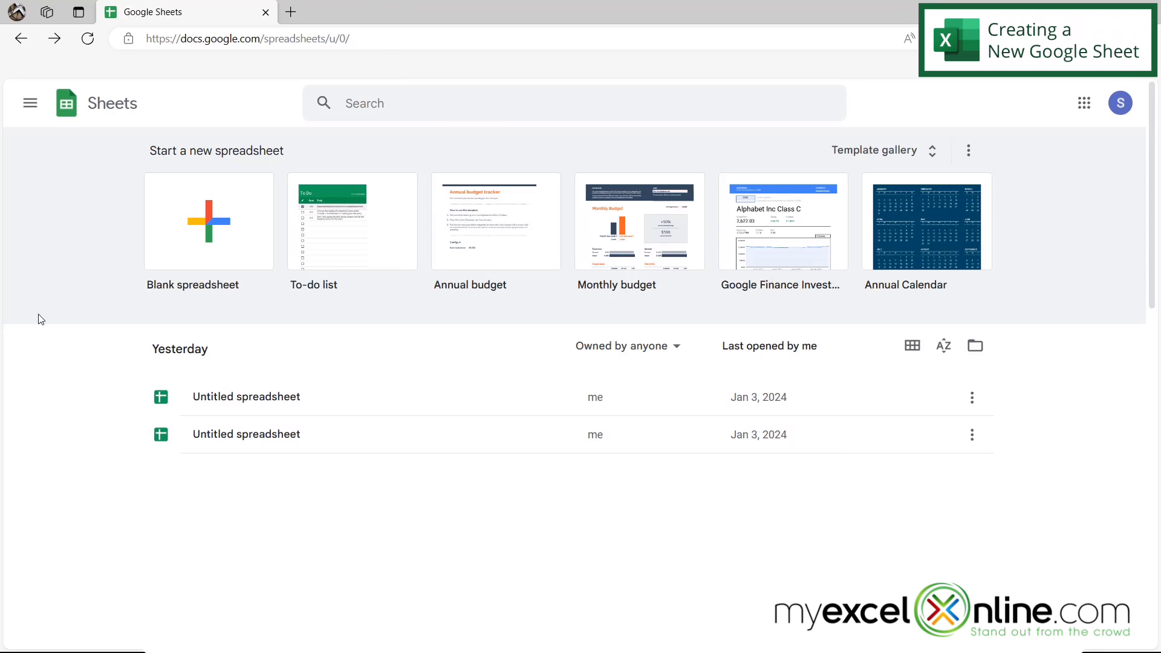
mouse_move(52, 250)
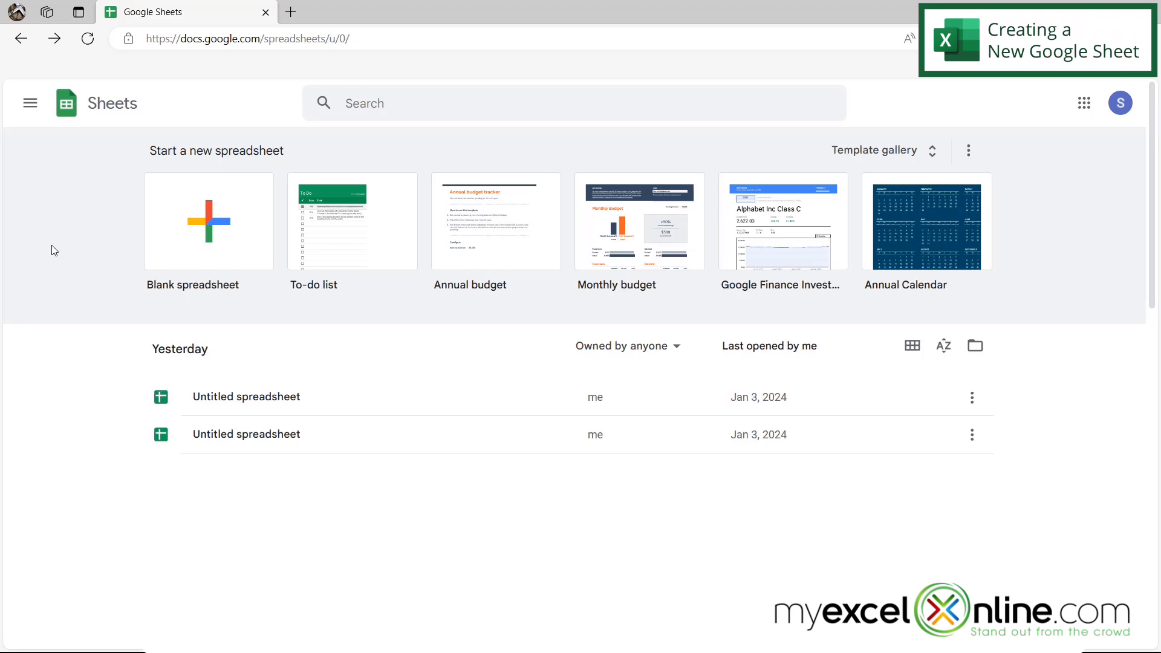
mouse_move(209, 233)
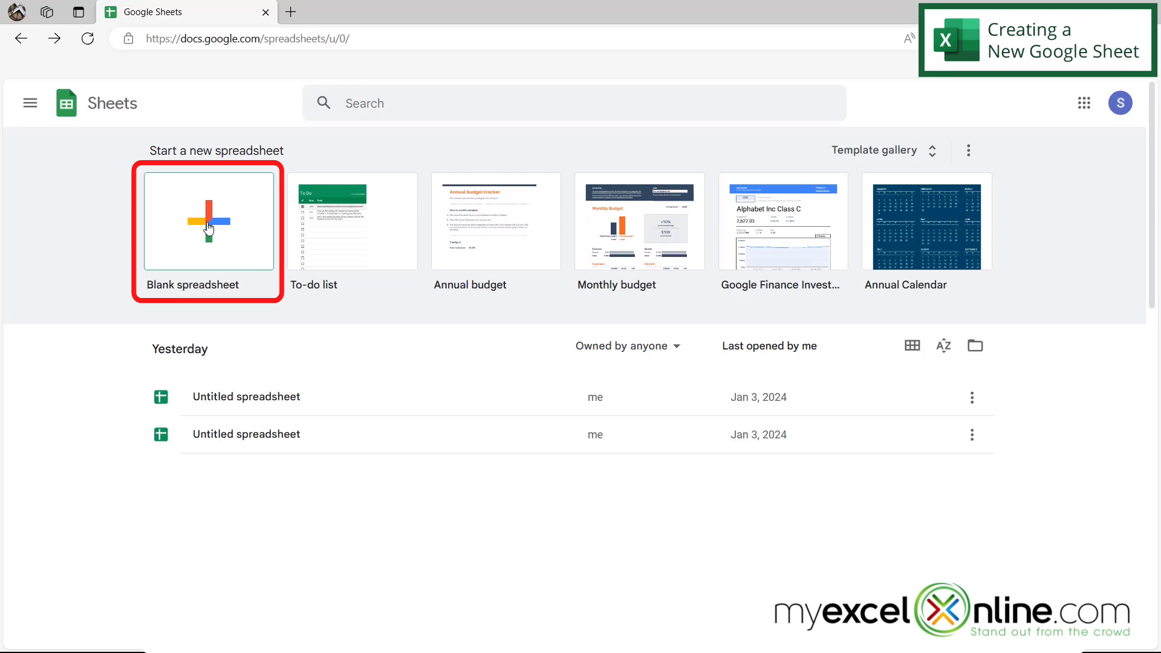
Create a new blank Google Sheets spreadsheet from the home page
click(208, 222)
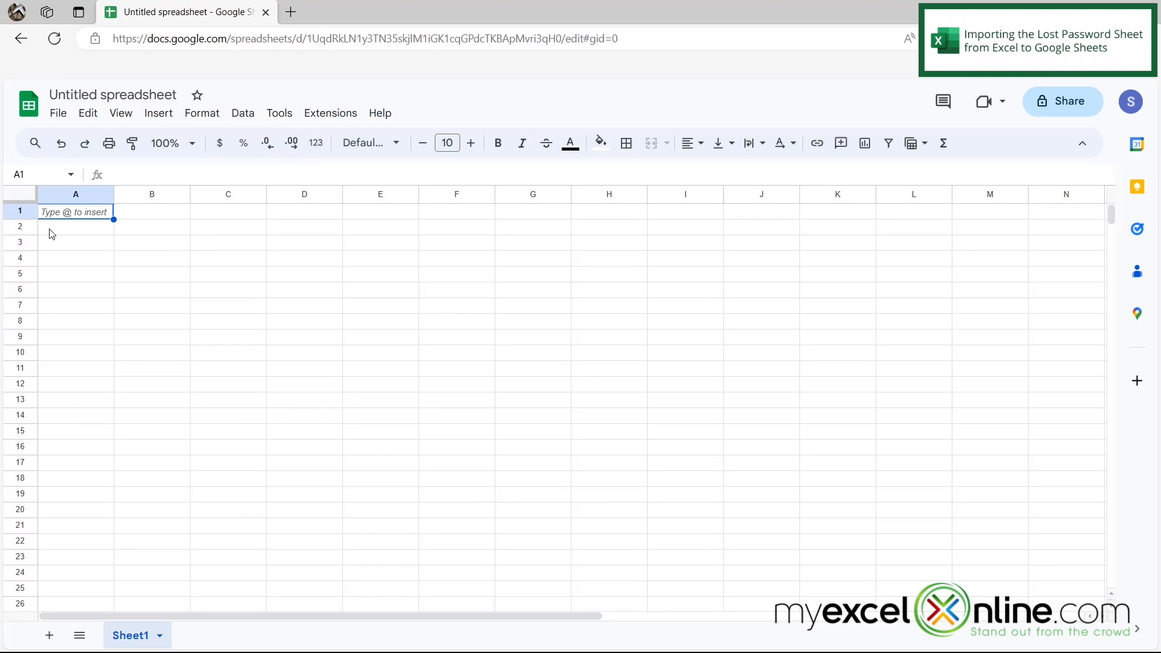
Upload 'lost password microsoft excel.xlsx' from the computer through File > Import
click(57, 113)
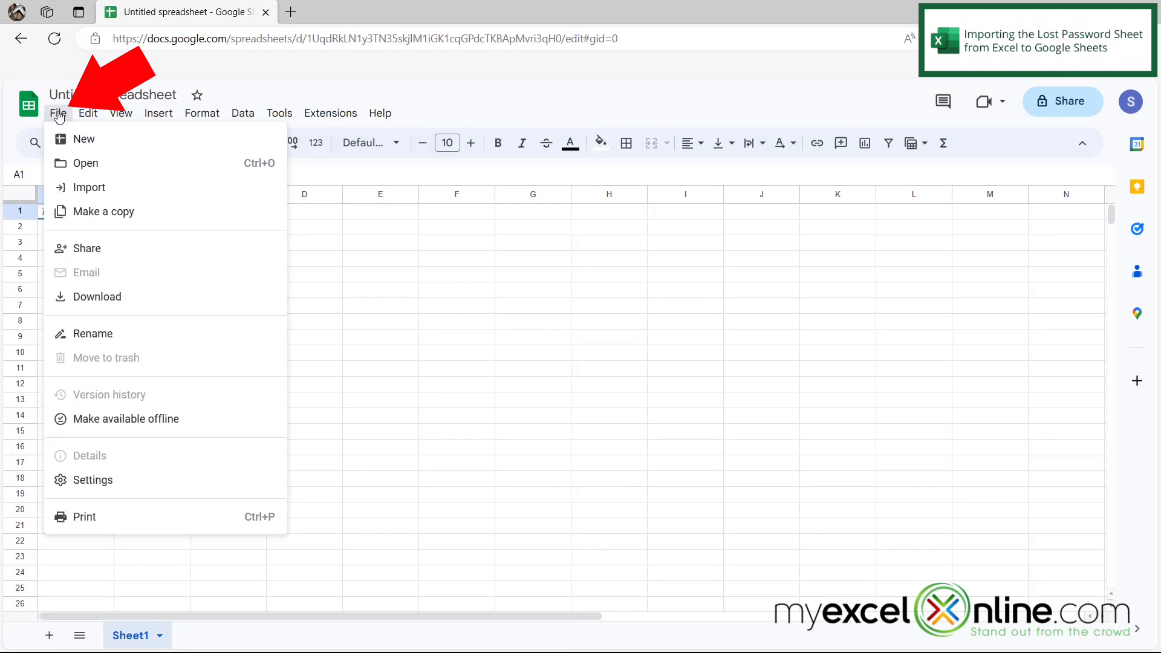
click(88, 186)
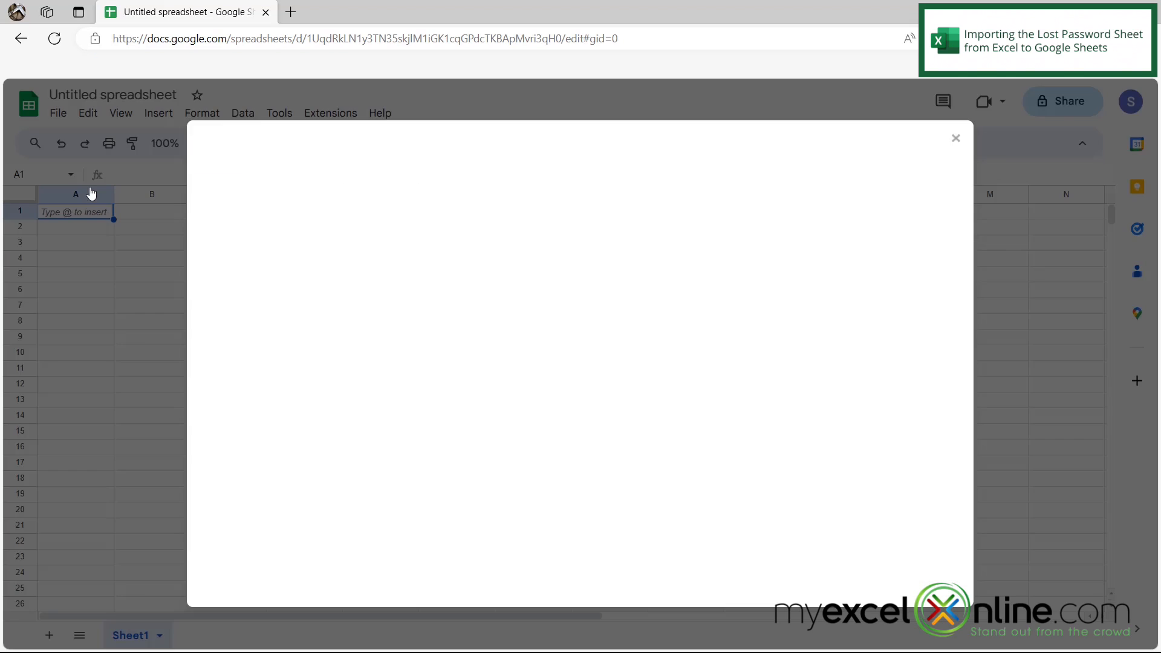
click(456, 196)
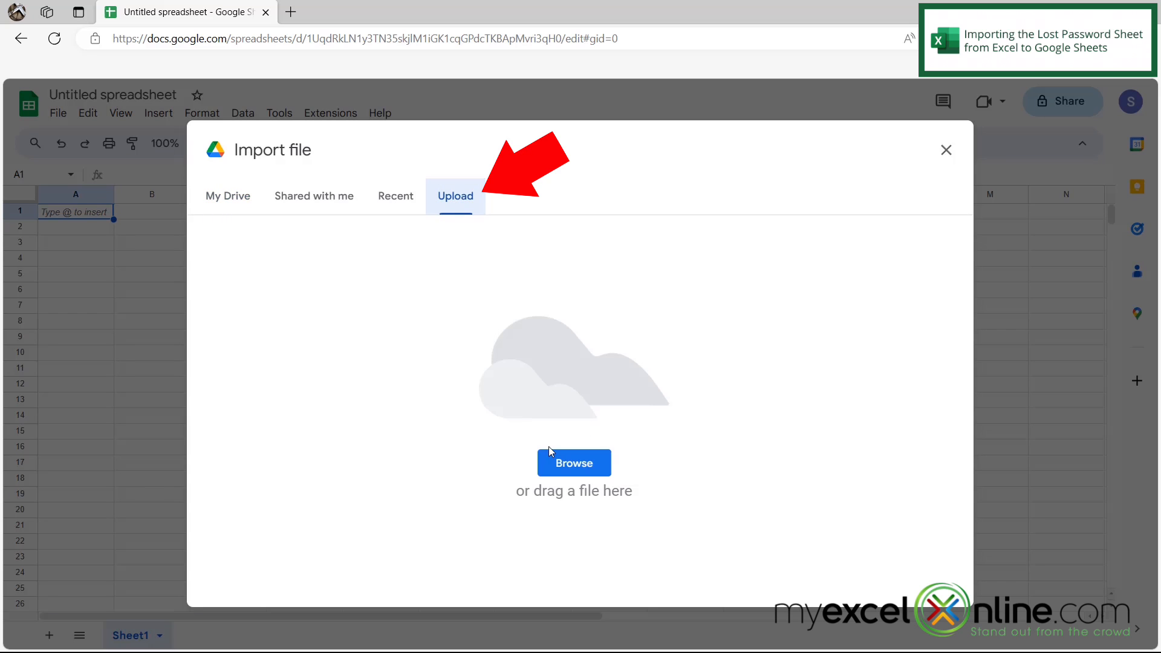
click(573, 462)
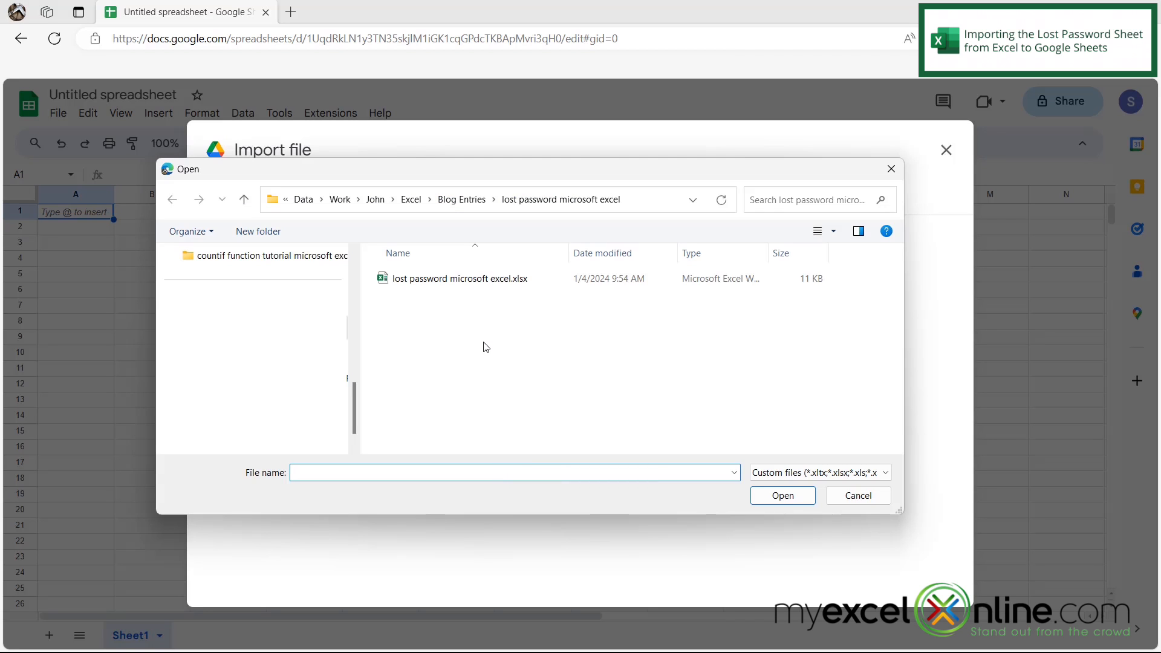
mouse_move(426, 302)
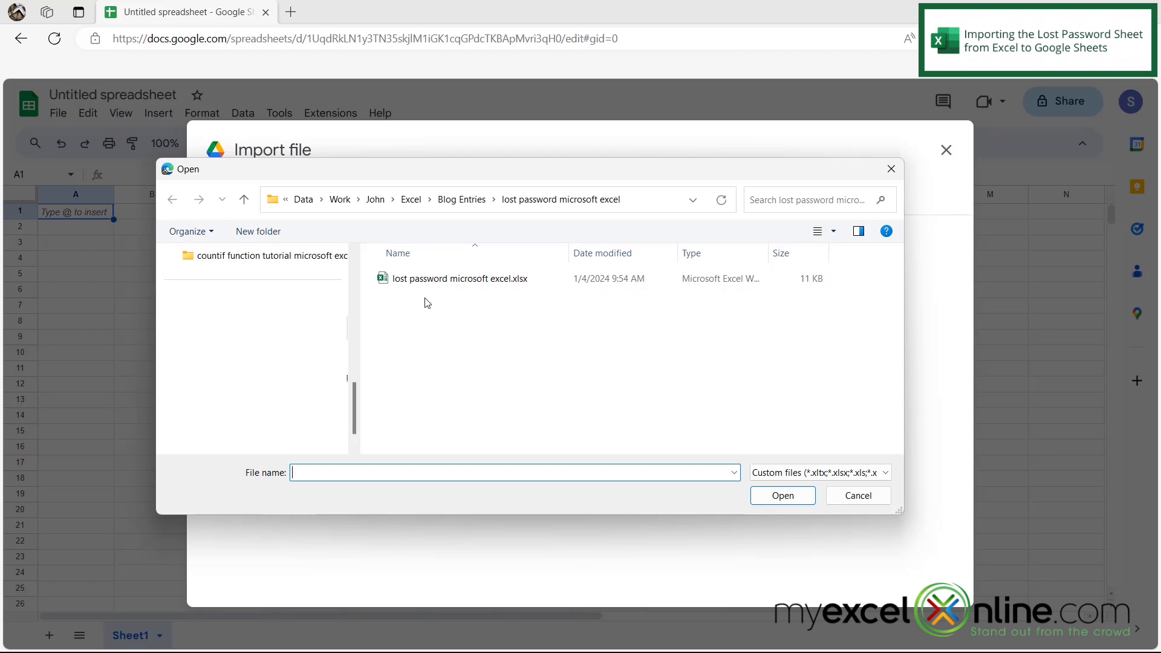
click(459, 278)
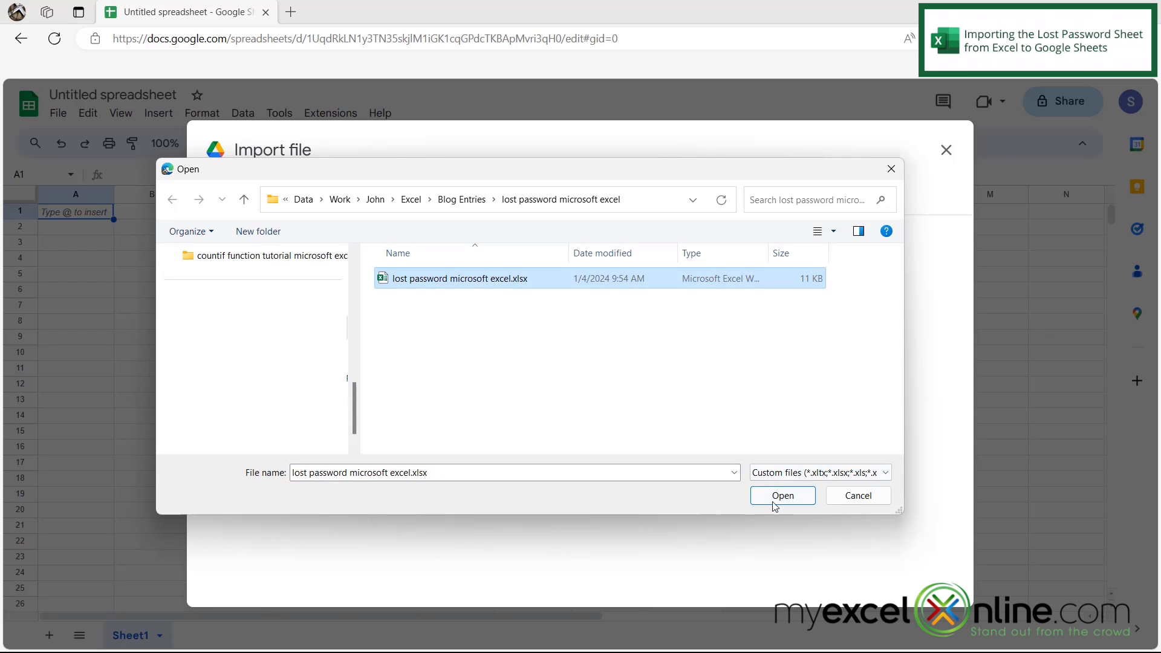
click(783, 496)
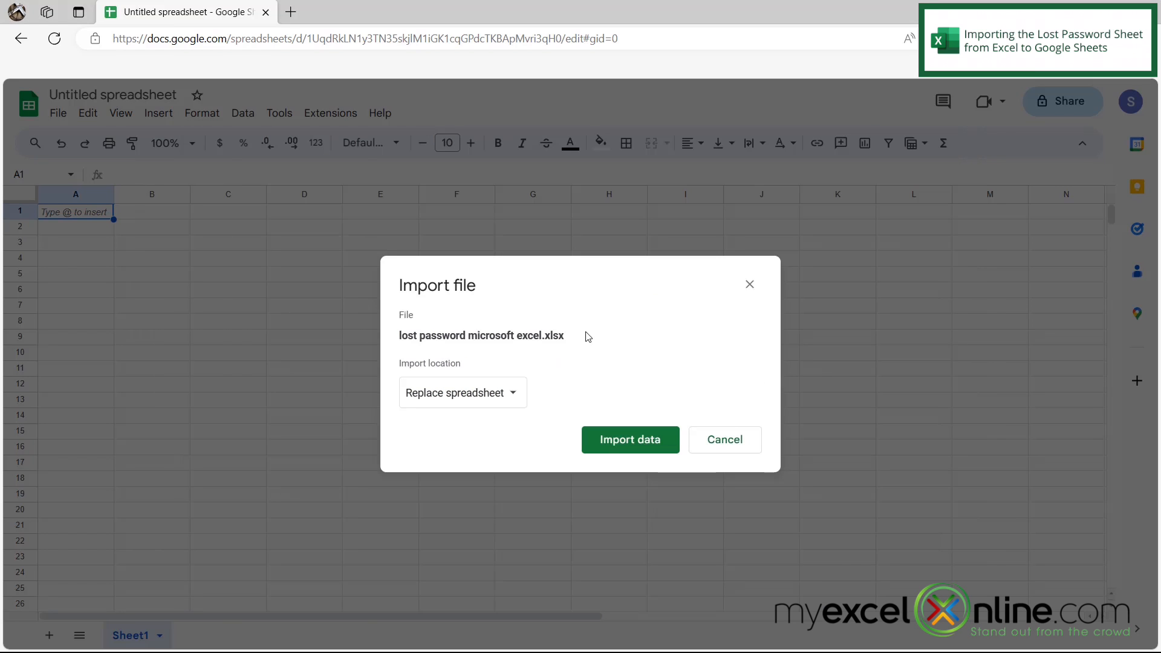
mouse_move(591, 353)
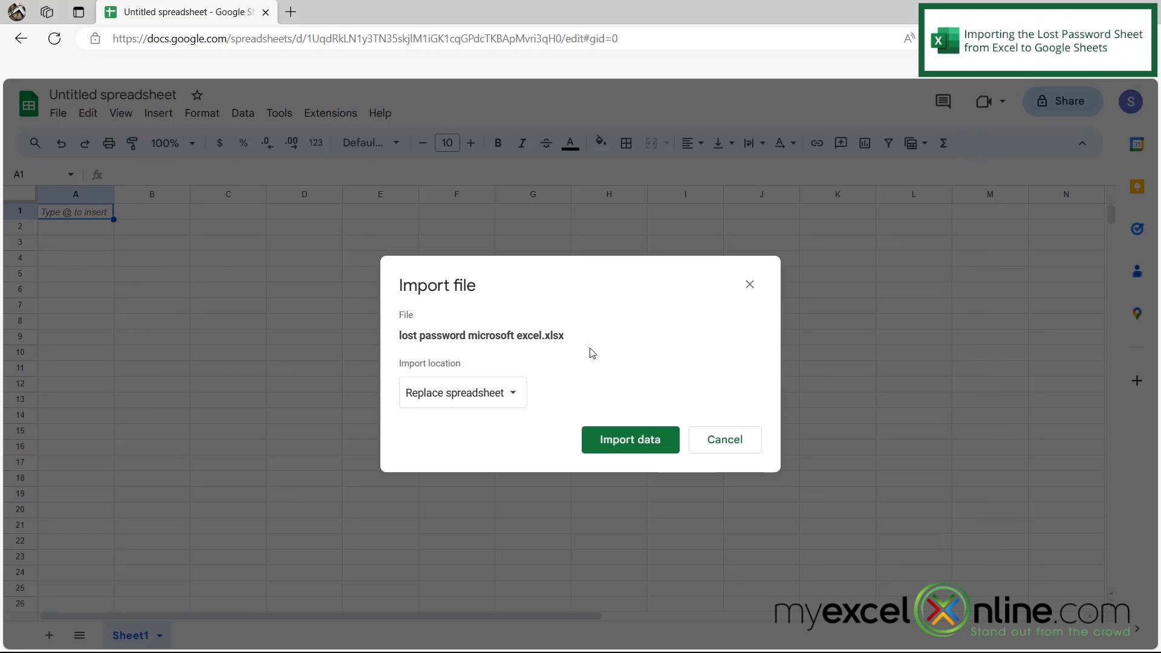
mouse_move(414, 338)
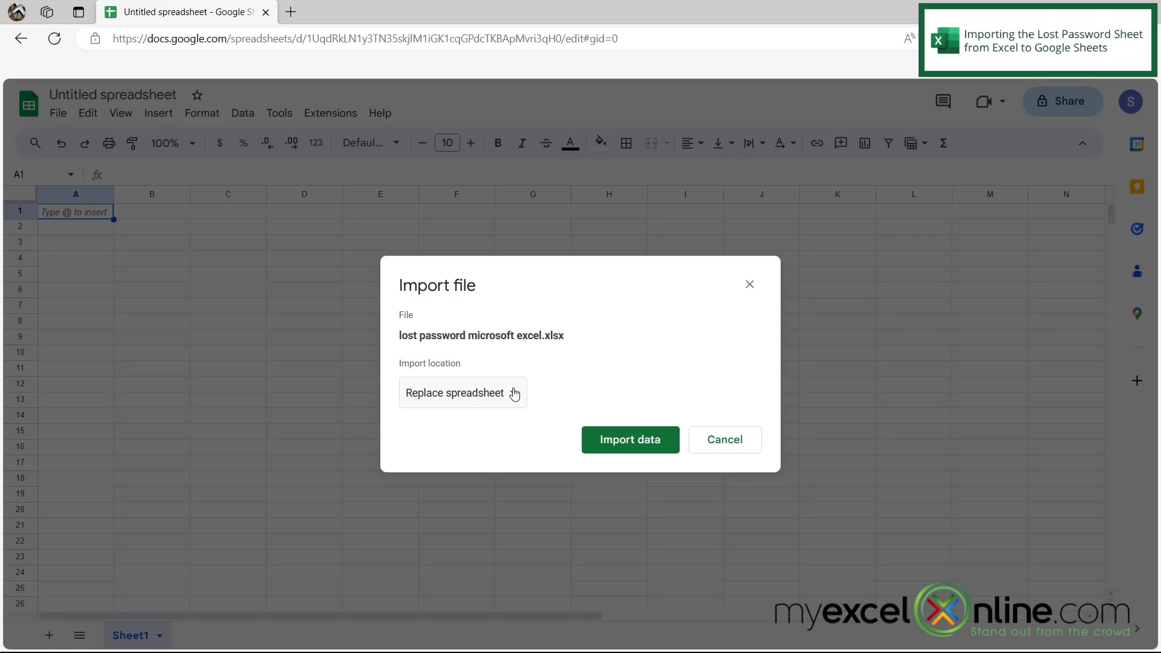
mouse_move(519, 438)
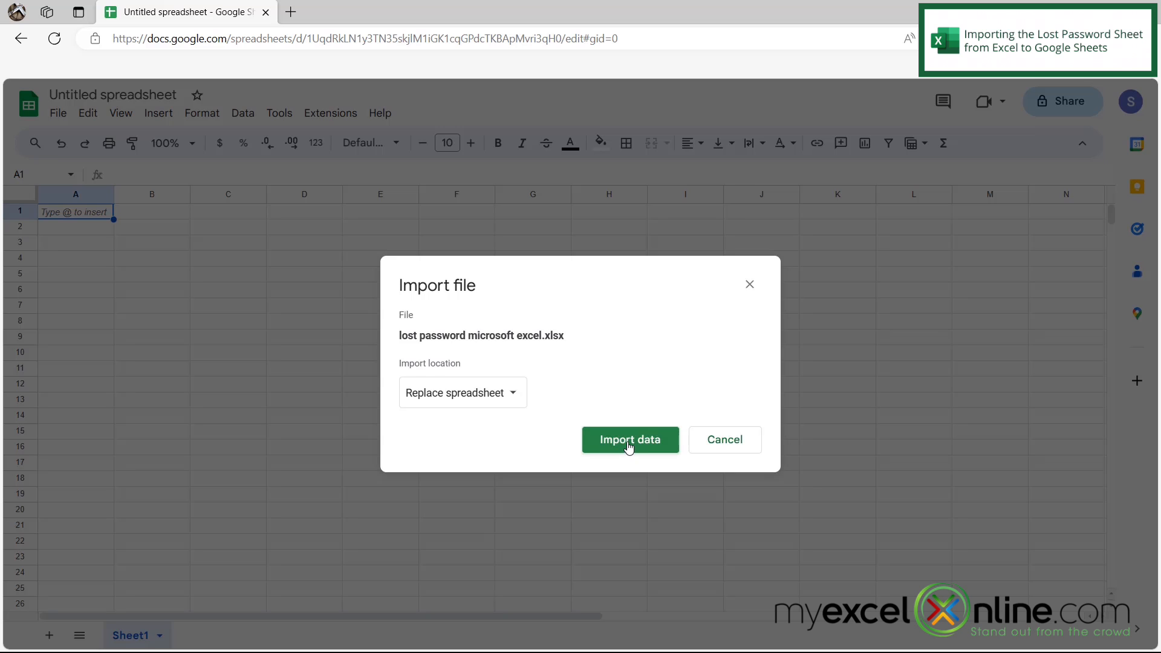
Import the workbook, replacing the current spreadsheet's contents
click(630, 440)
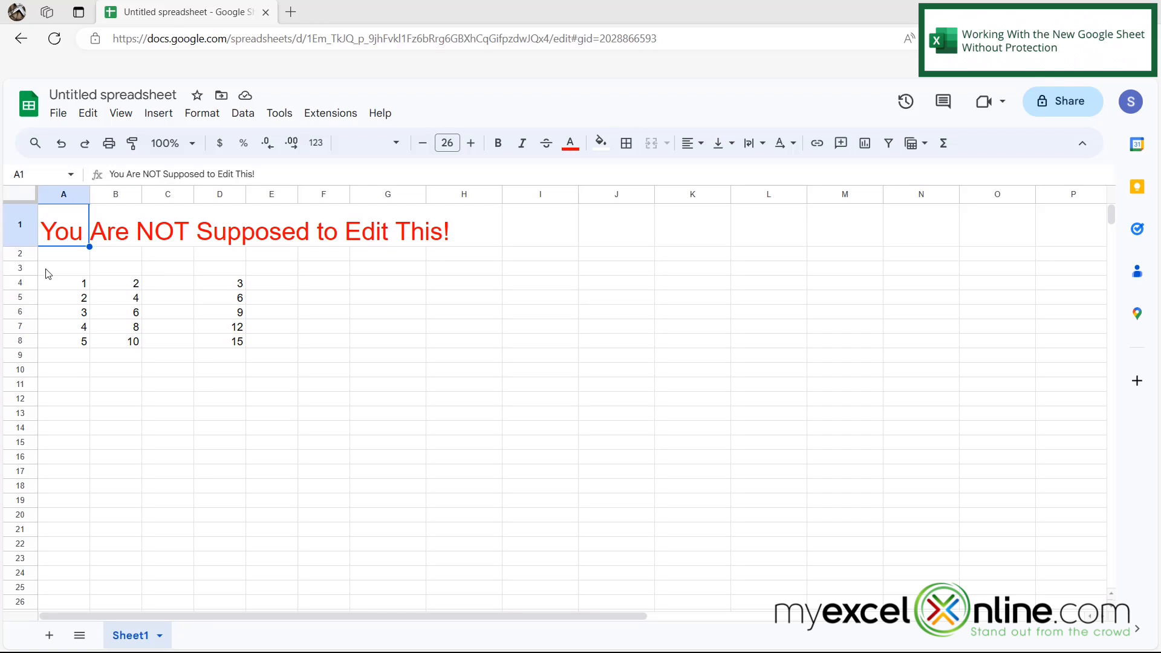
Add the row 6, 11 with total 17 and verify the column D sum formulas
click(63, 354)
text(6)
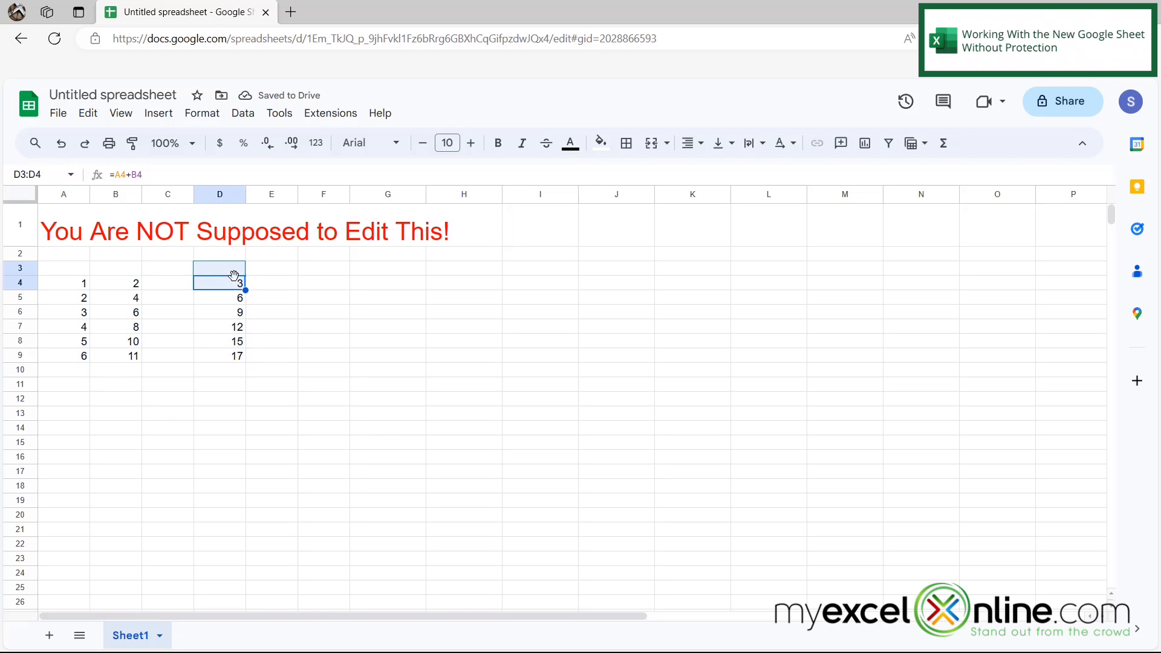
click(218, 283)
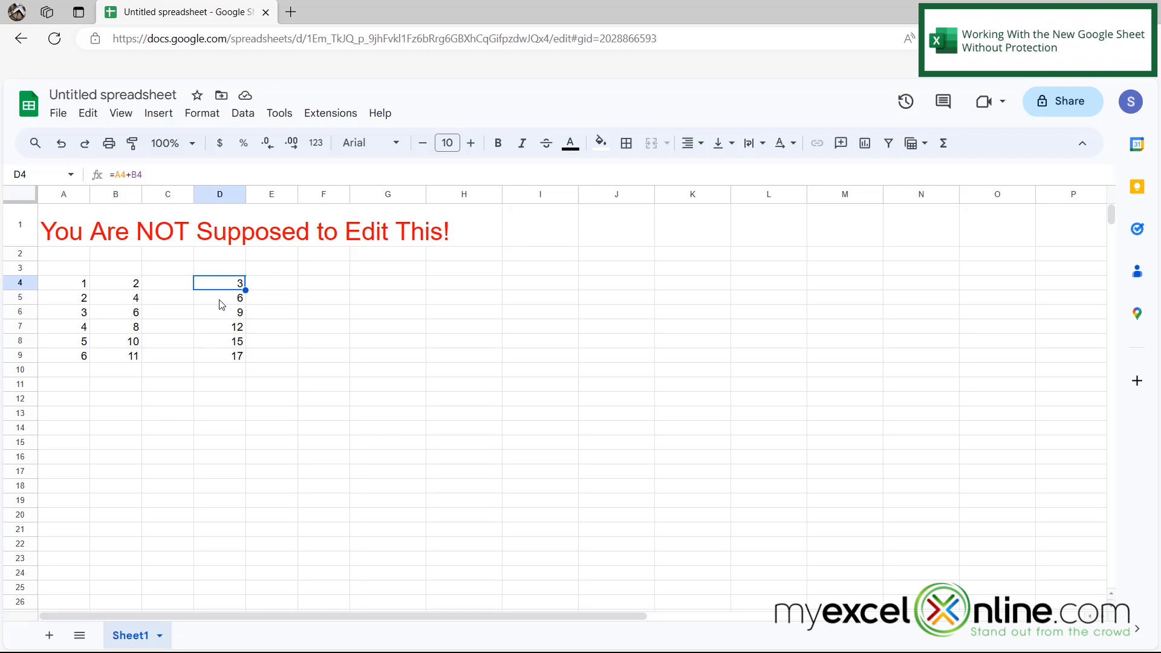
click(218, 298)
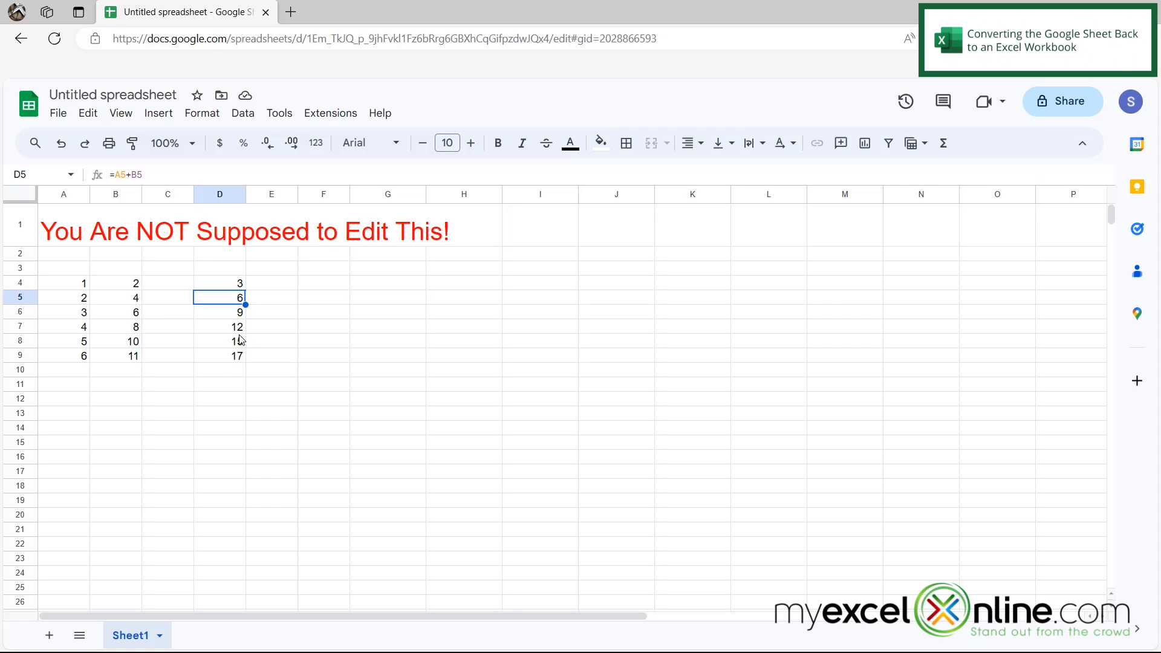
mouse_move(242, 363)
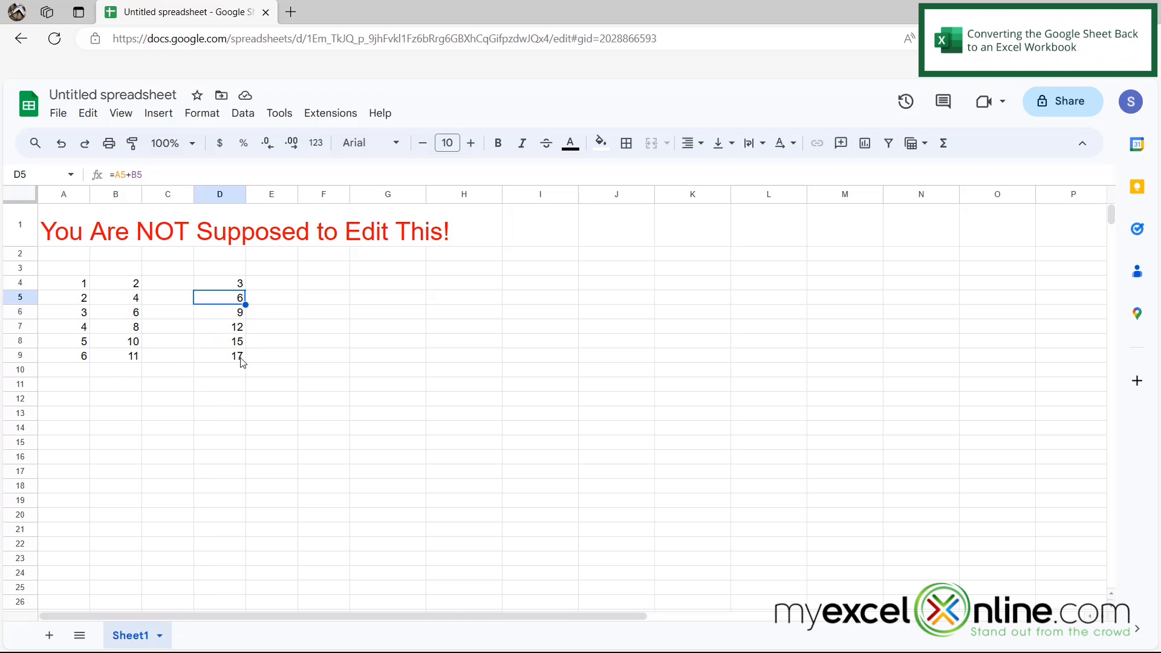
mouse_move(223, 376)
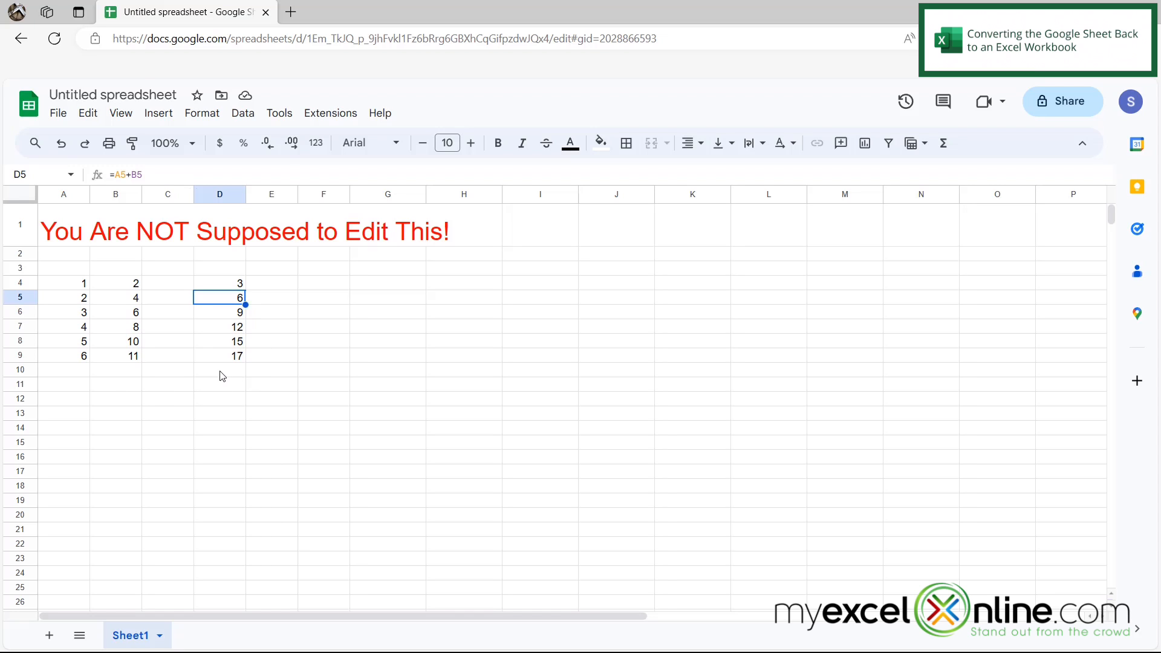
Download the sheet as Microsoft Excel (.xlsx), producing 'Untitled spreadsheet.xlsx'
click(57, 114)
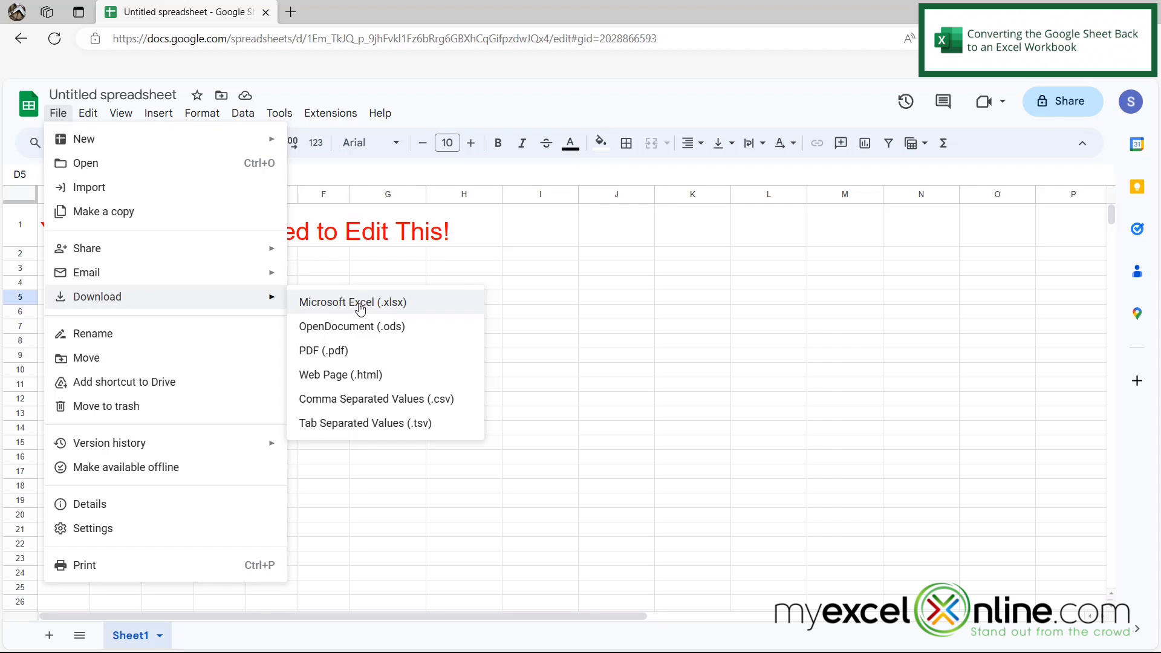
mouse_move(349, 328)
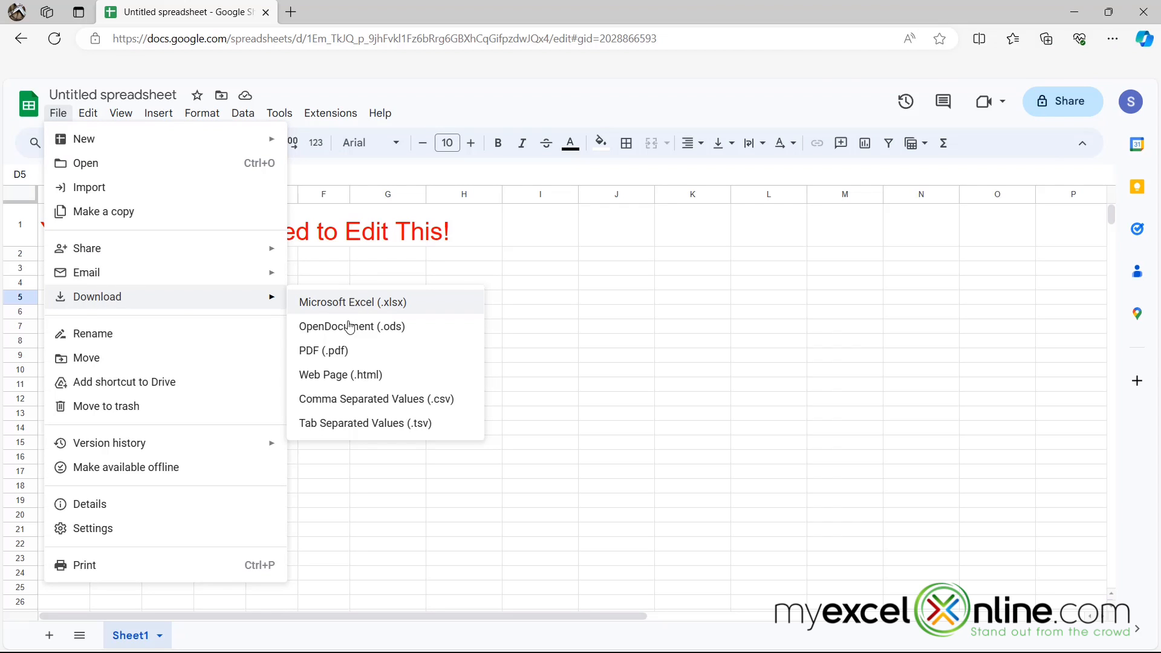
click(352, 302)
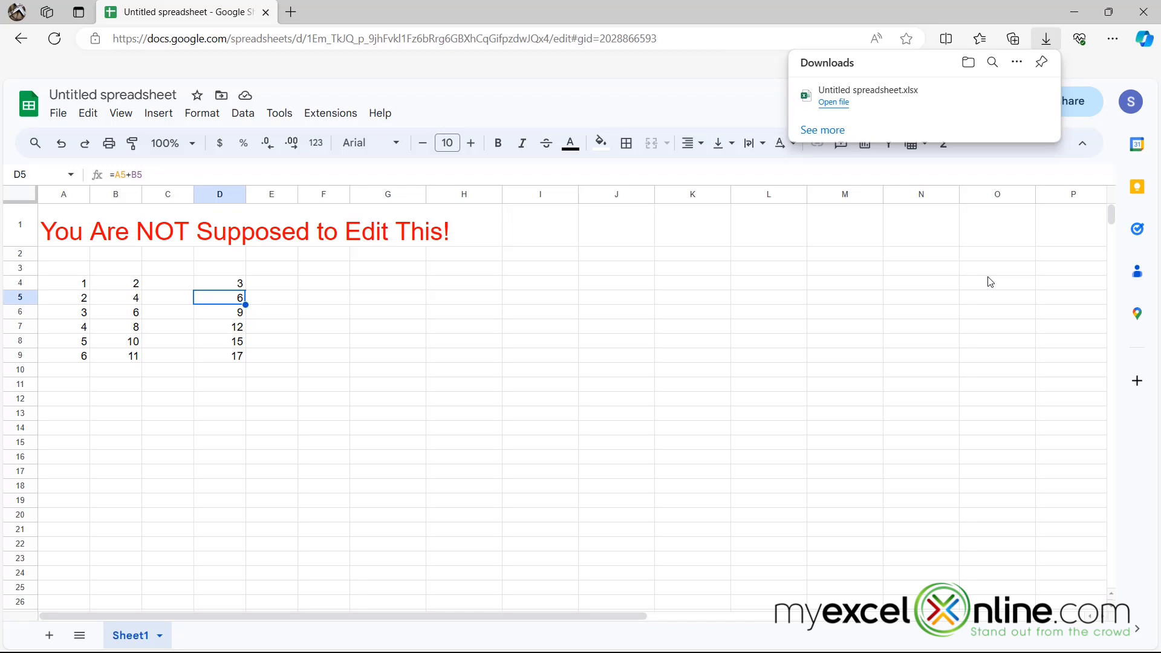
mouse_move(869, 71)
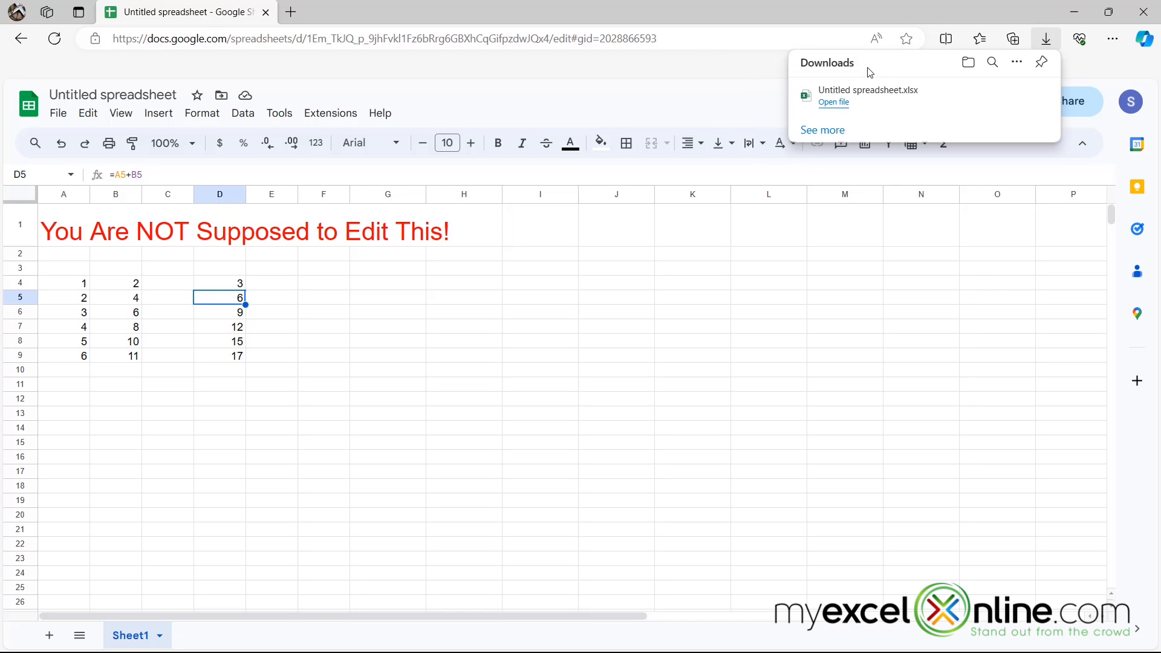
mouse_move(878, 77)
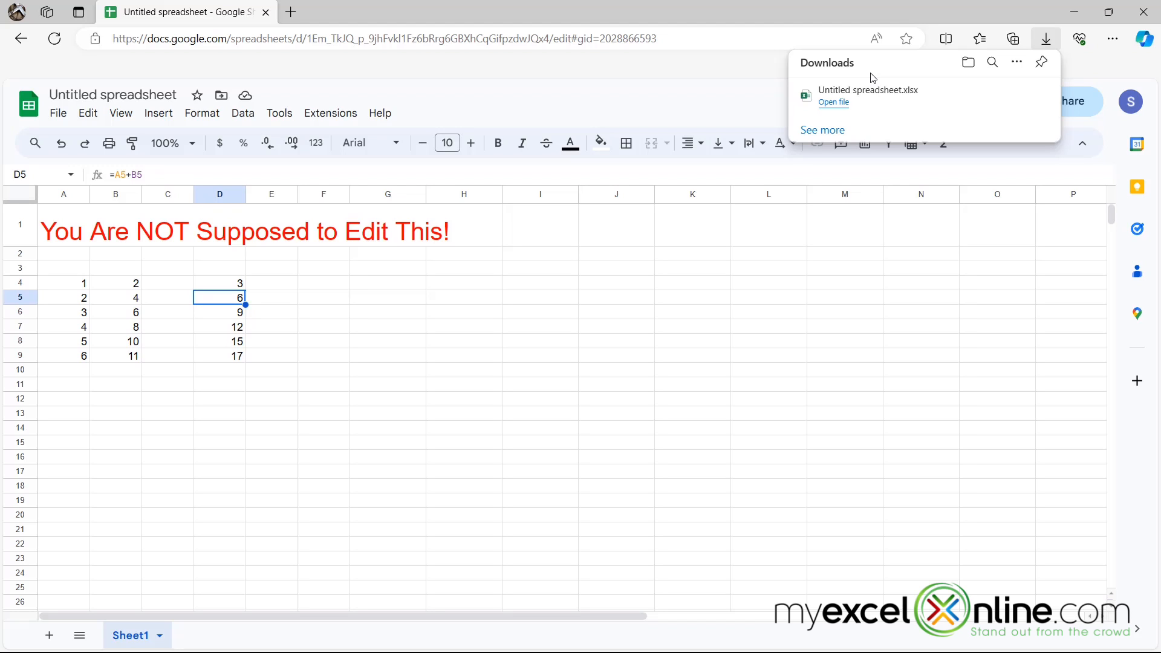
mouse_move(833, 102)
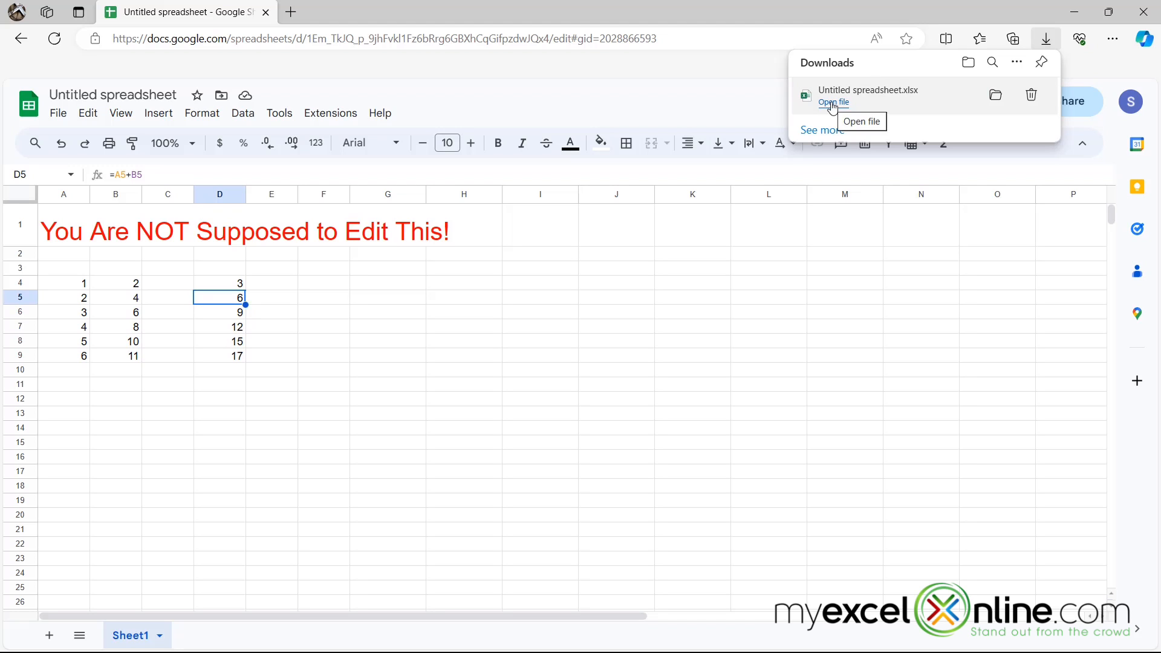
Open the downloaded 'Untitled spreadsheet.xlsx' in Excel from the browser's Downloads panel
click(833, 101)
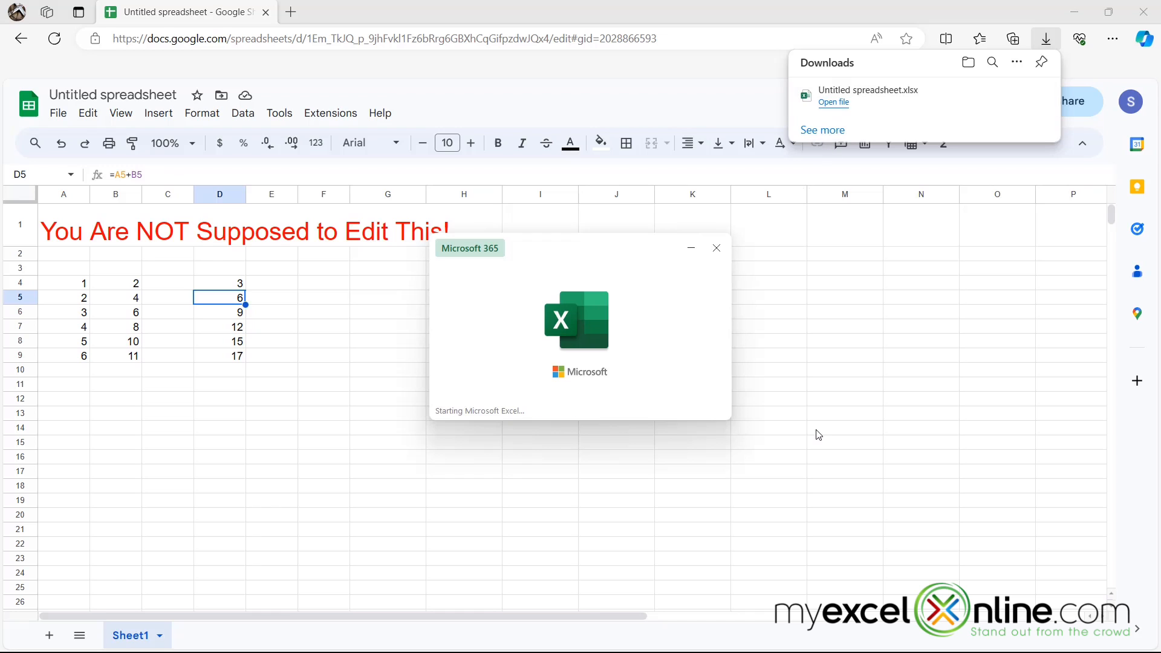
click(832, 102)
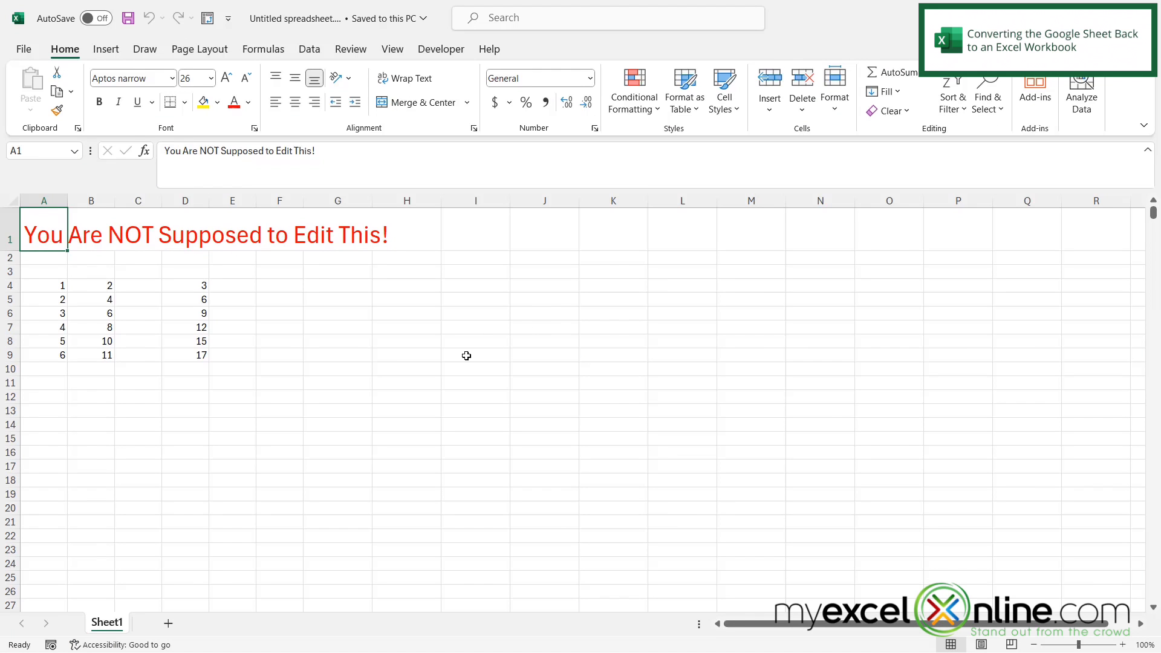
mouse_move(503, 340)
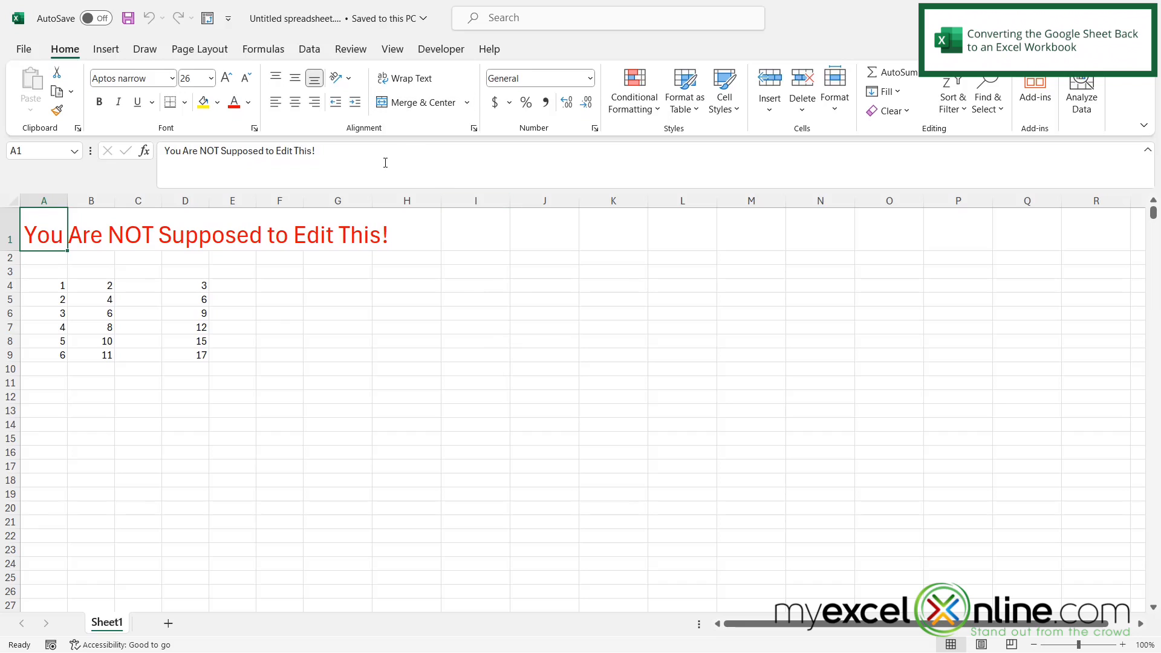
mouse_move(412, 155)
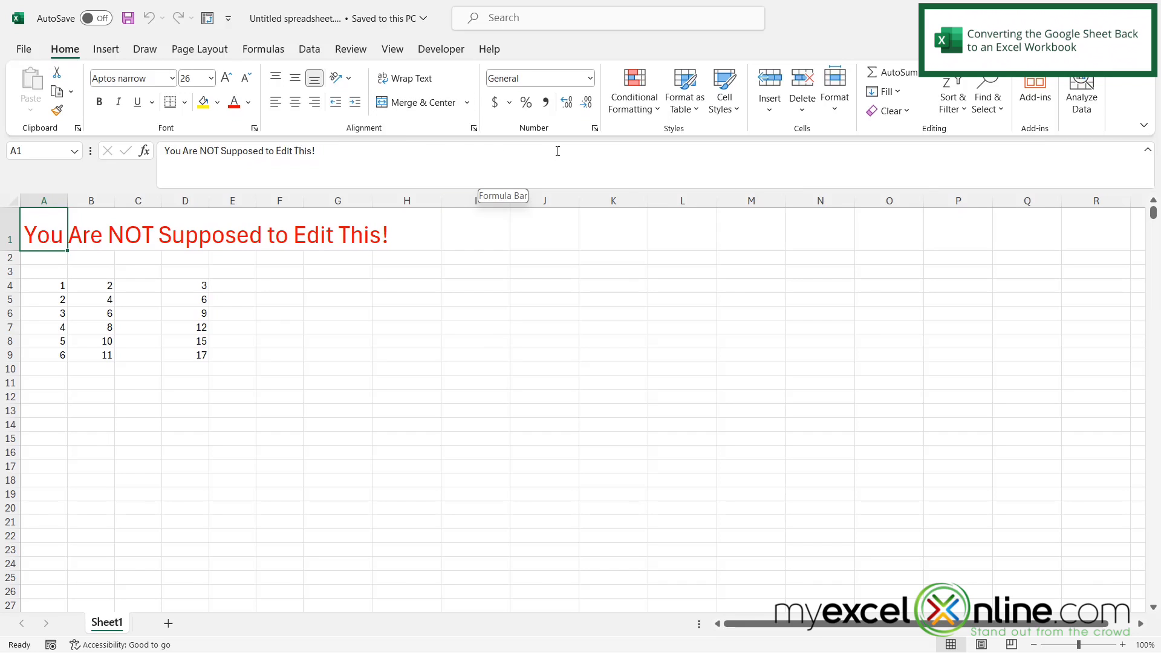
mouse_move(44, 291)
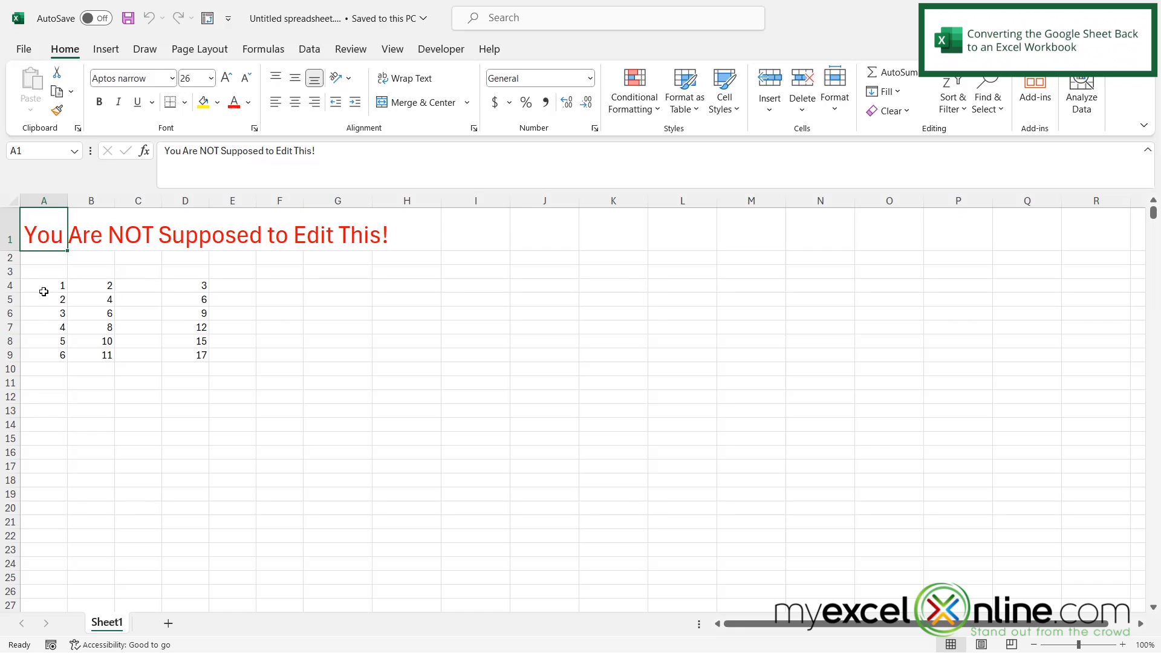
mouse_move(97, 339)
text(7)
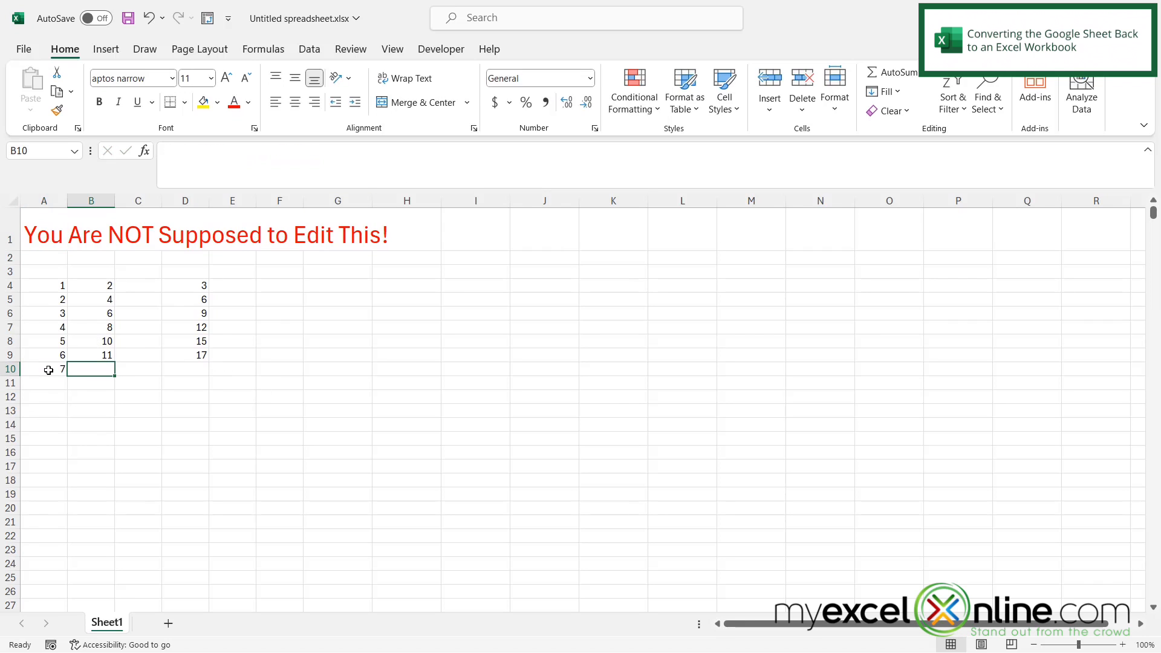
Enter 7 and 12 in row 10 with total =A10+B10 giving 19
click(184, 369)
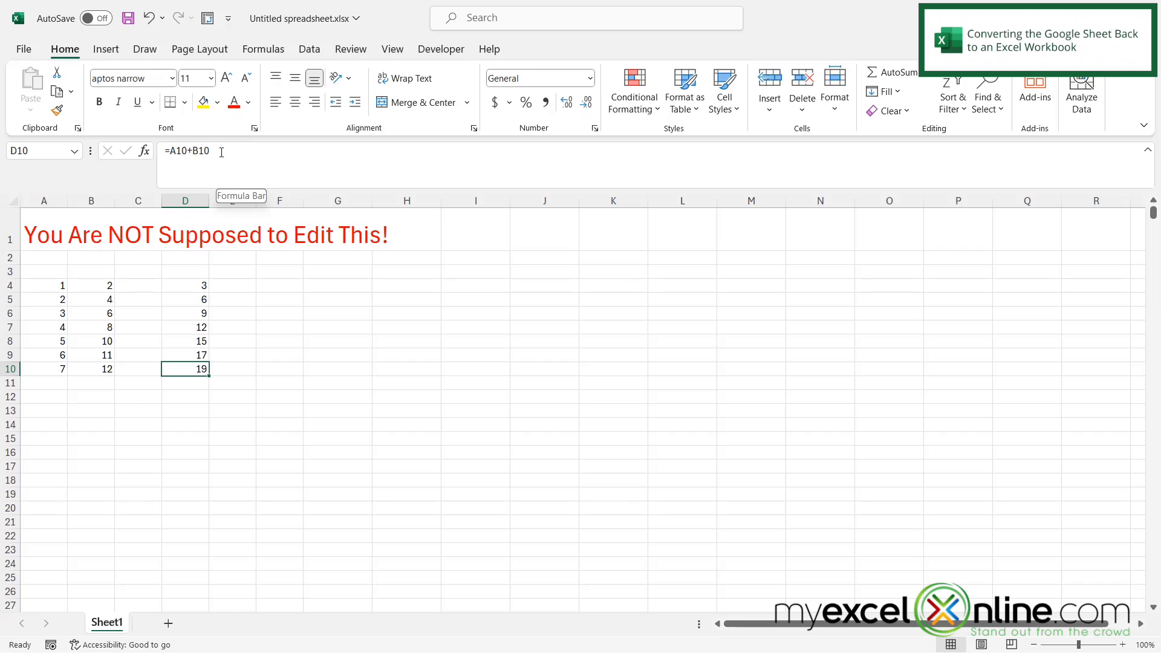
mouse_move(219, 221)
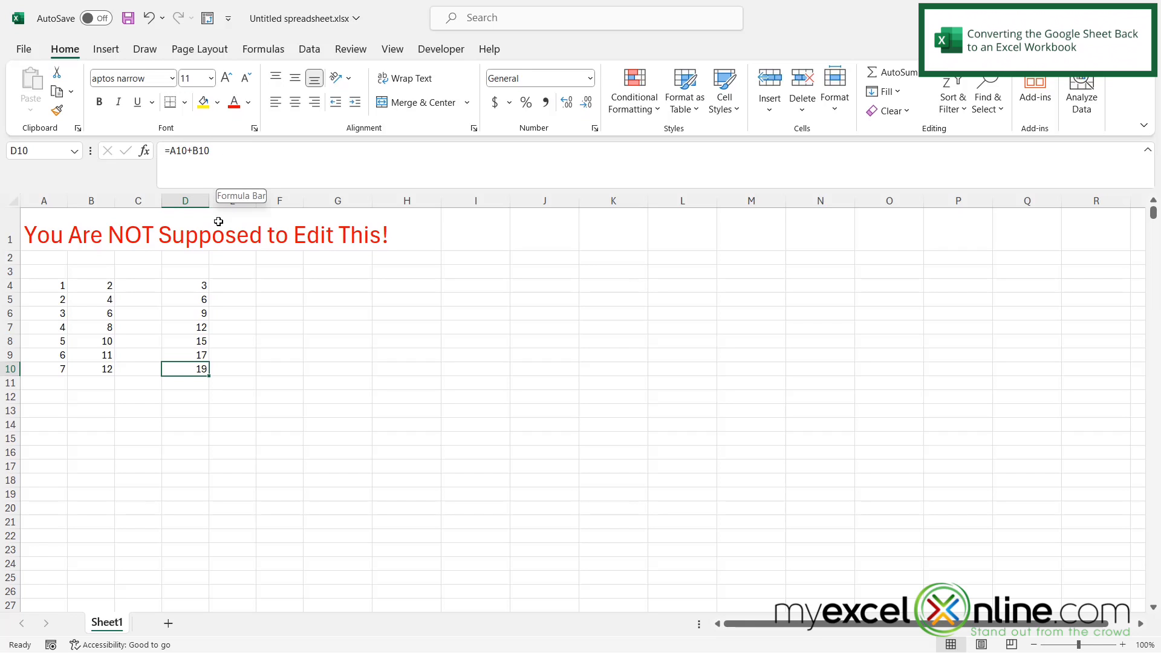
mouse_move(196, 389)
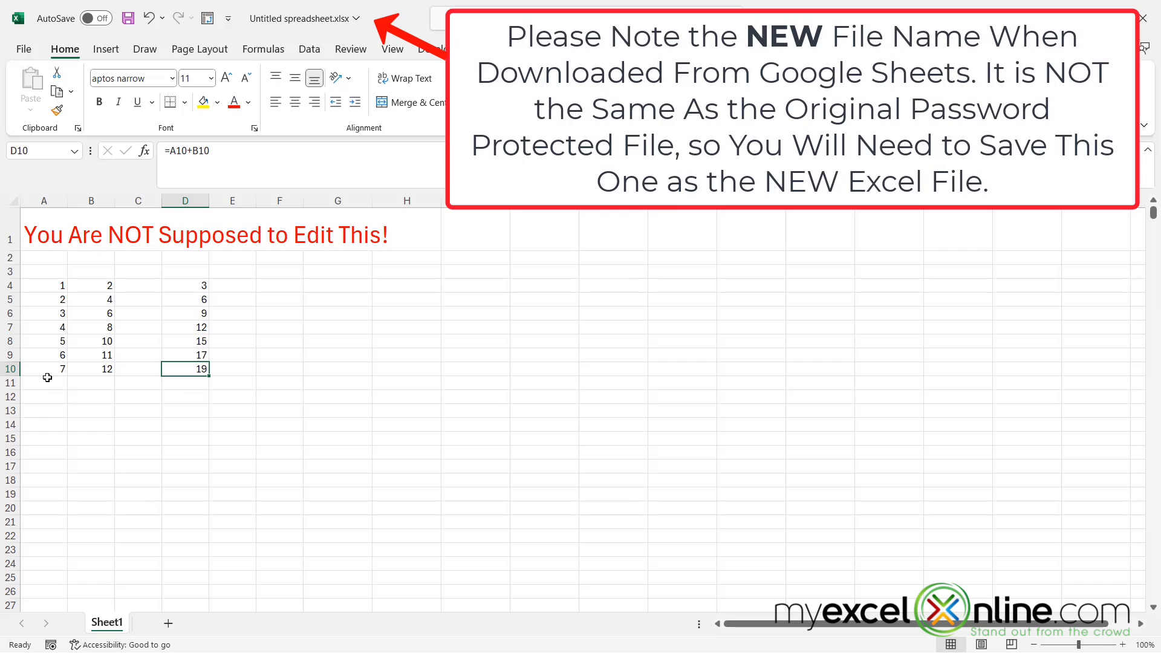
mouse_move(58, 367)
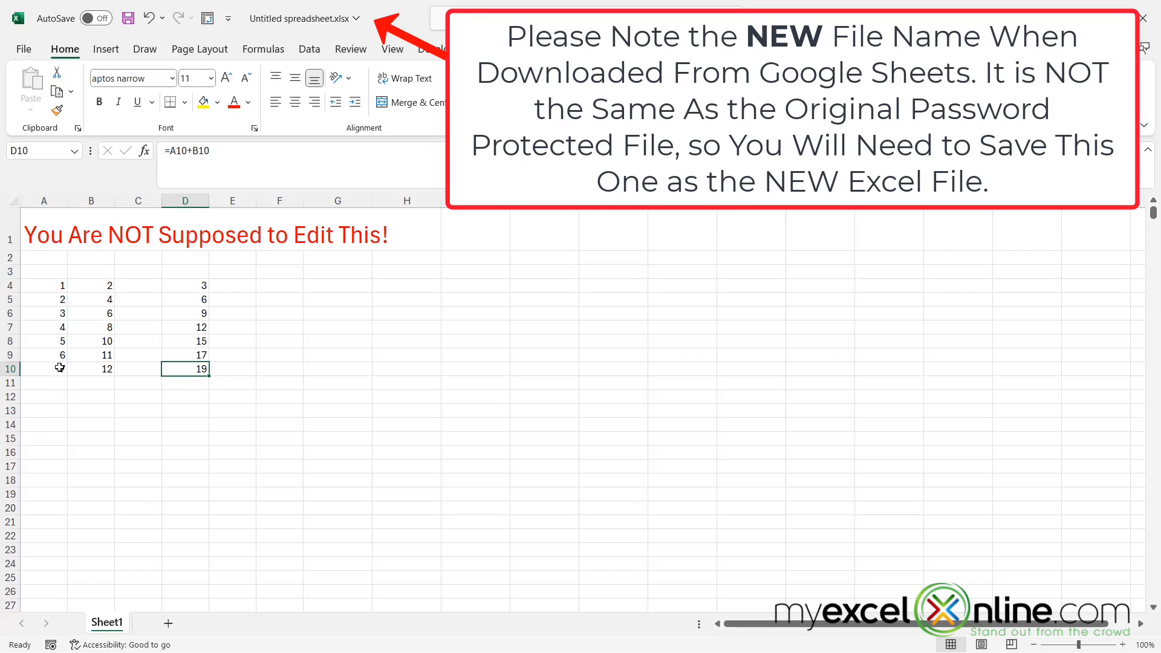